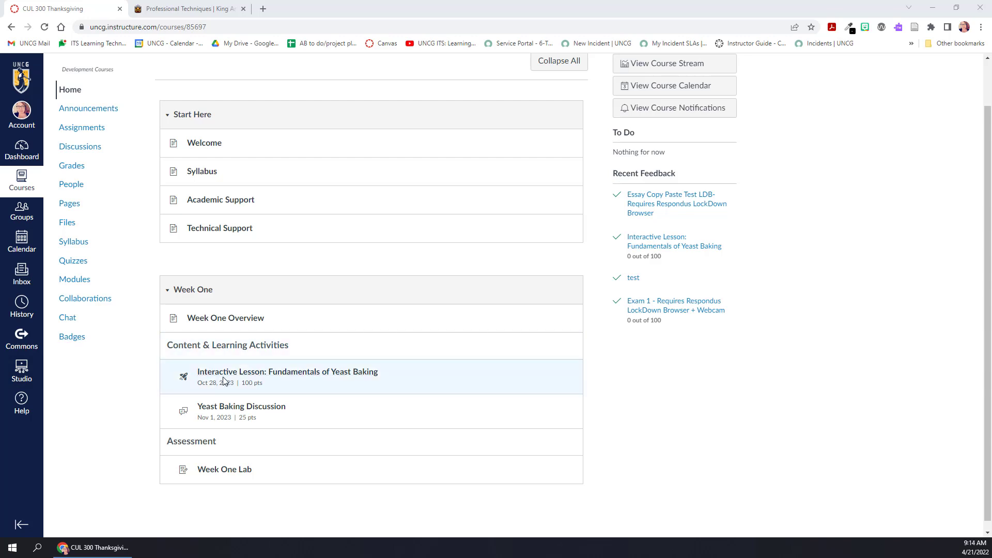
mouse_move(146, 410)
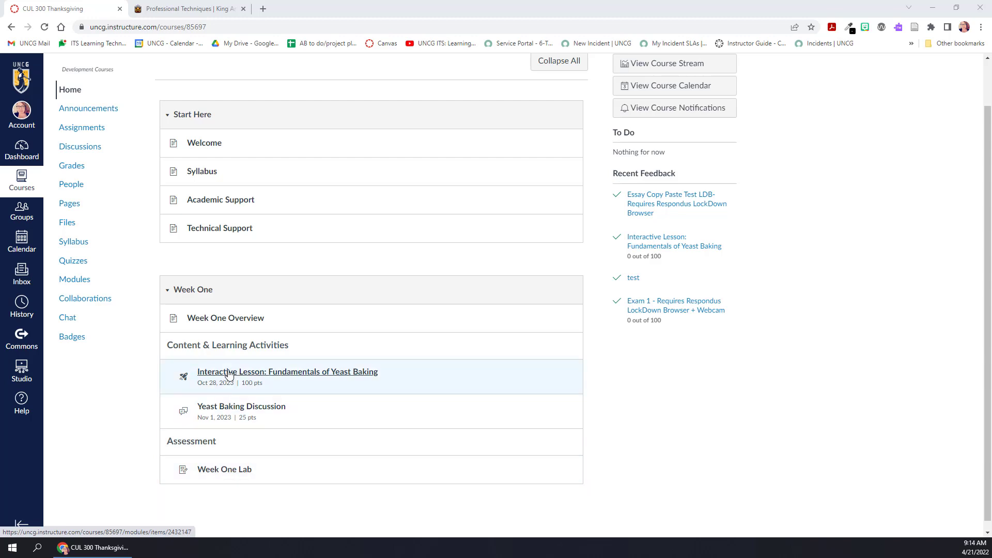
- Open the 'Interactive Lesson: Fundamentals of Yeast Baking' assignment under Week One
left_click(287, 371)
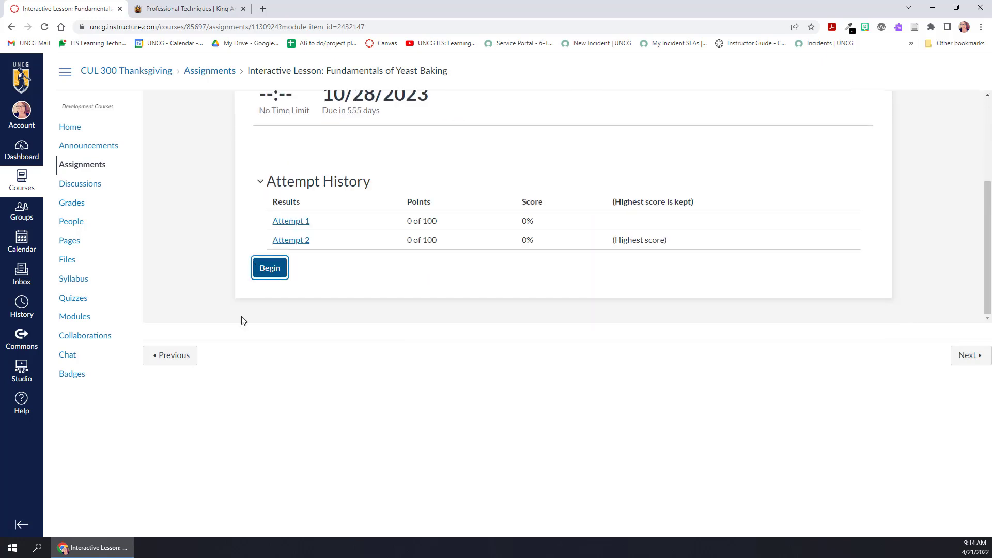
- Begin a new attempt and scroll through Part One's videos and Part Two's yeast questions
left_click(269, 267)
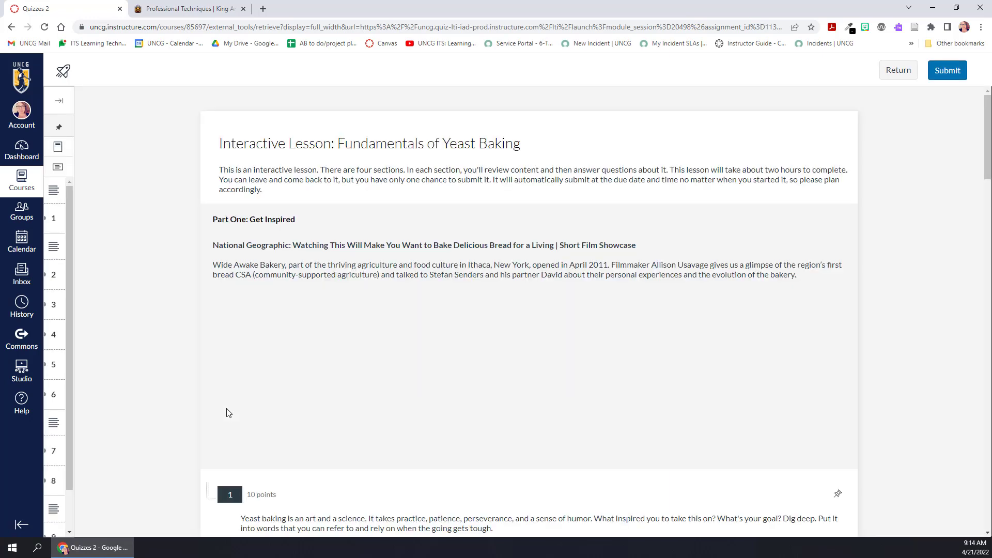
scroll("down", 3)
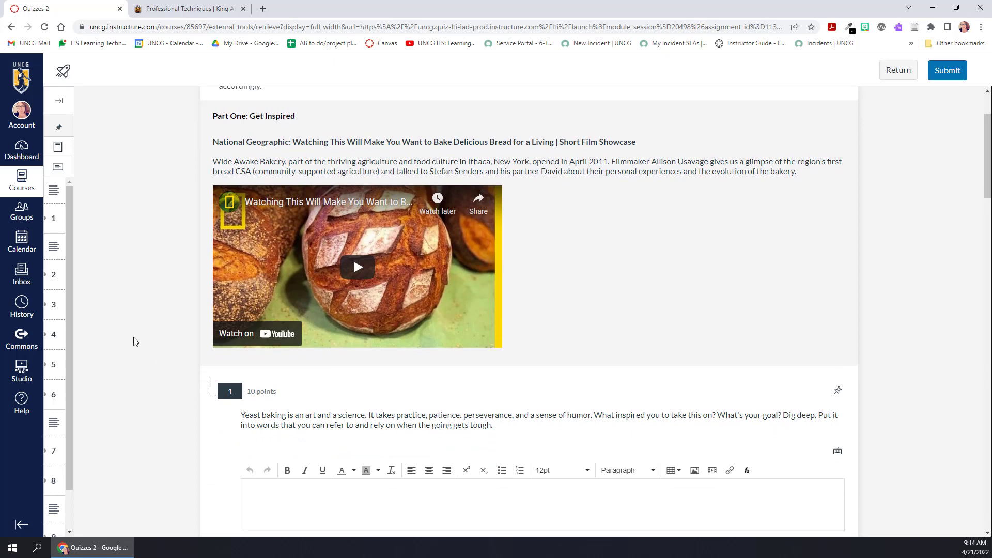
mouse_move(385, 267)
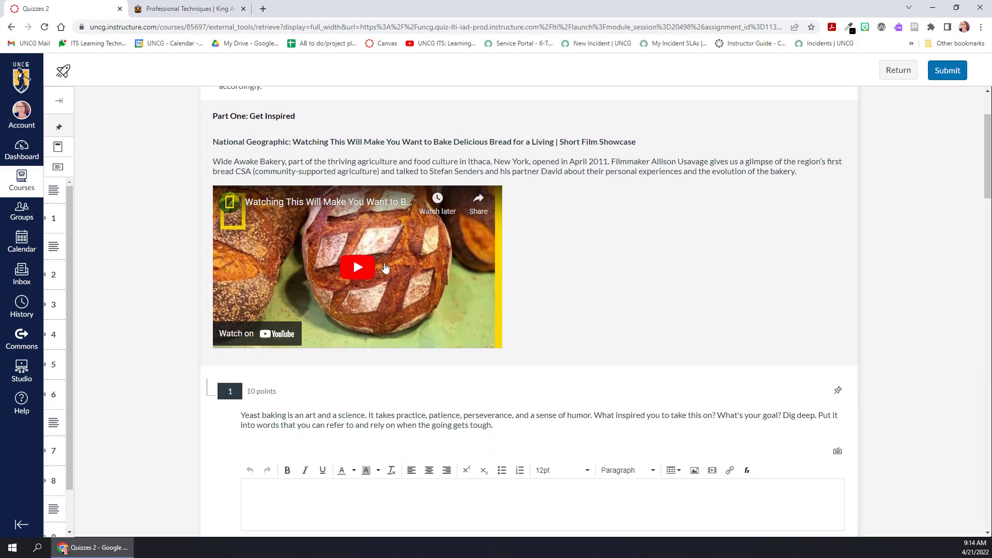
scroll("down", 3)
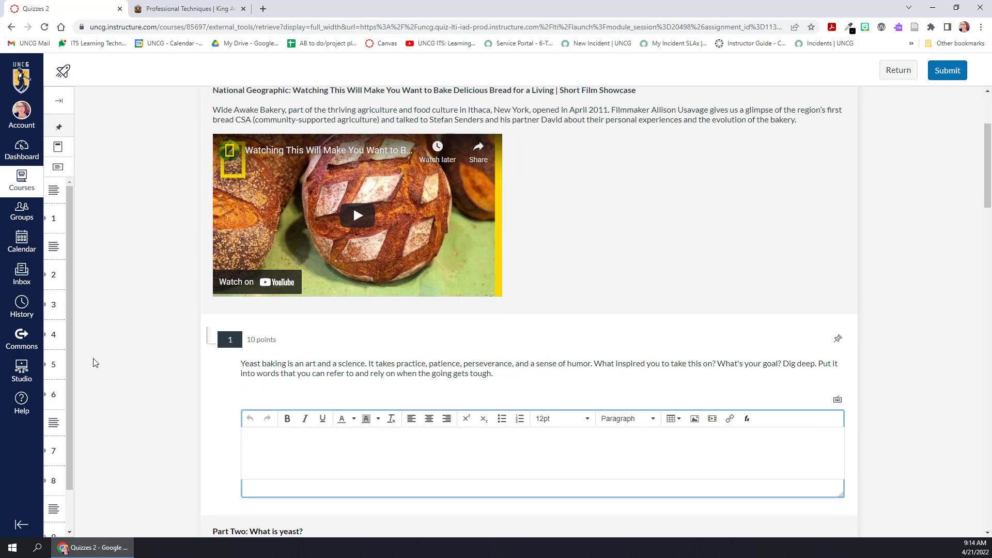
scroll("down", 3)
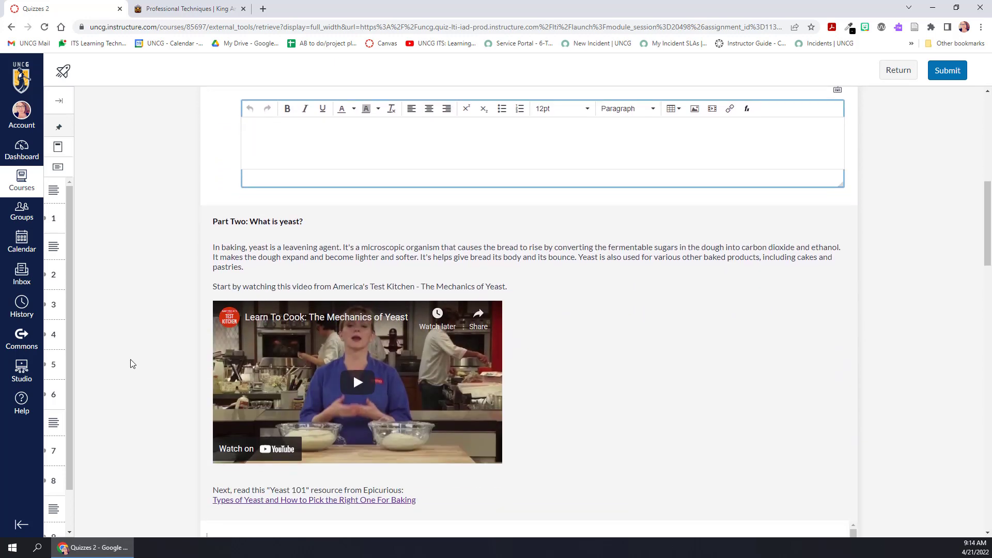
scroll("down", 3)
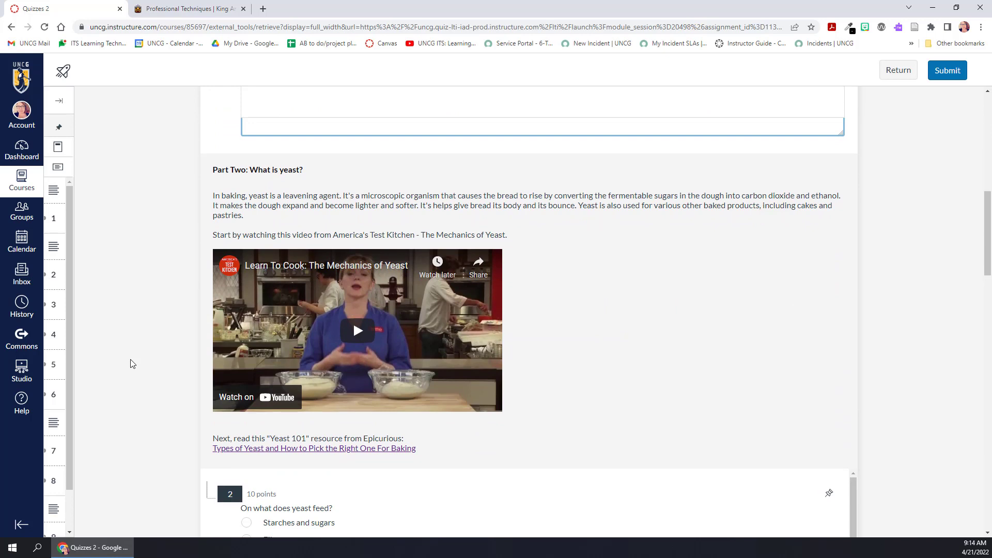
scroll("down", 3)
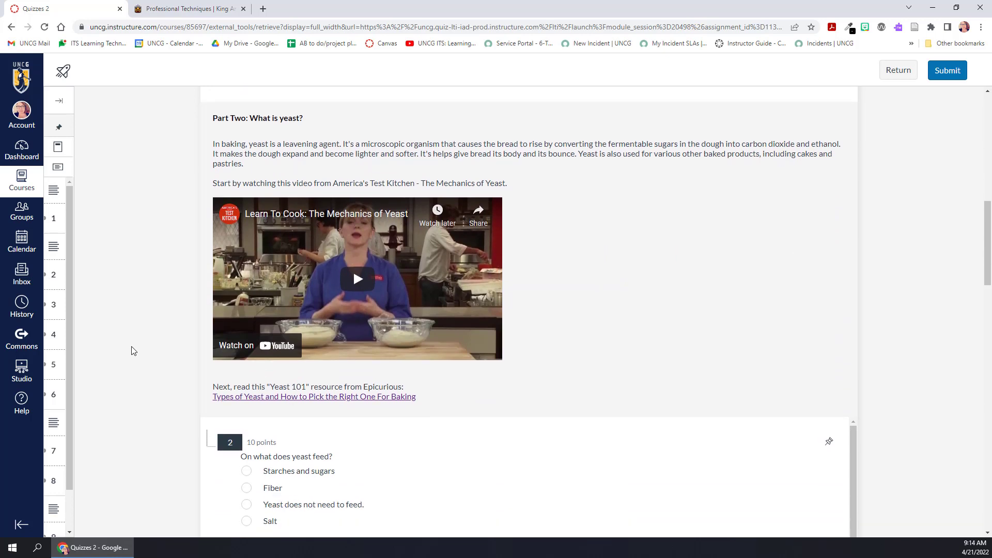
scroll("down", 3)
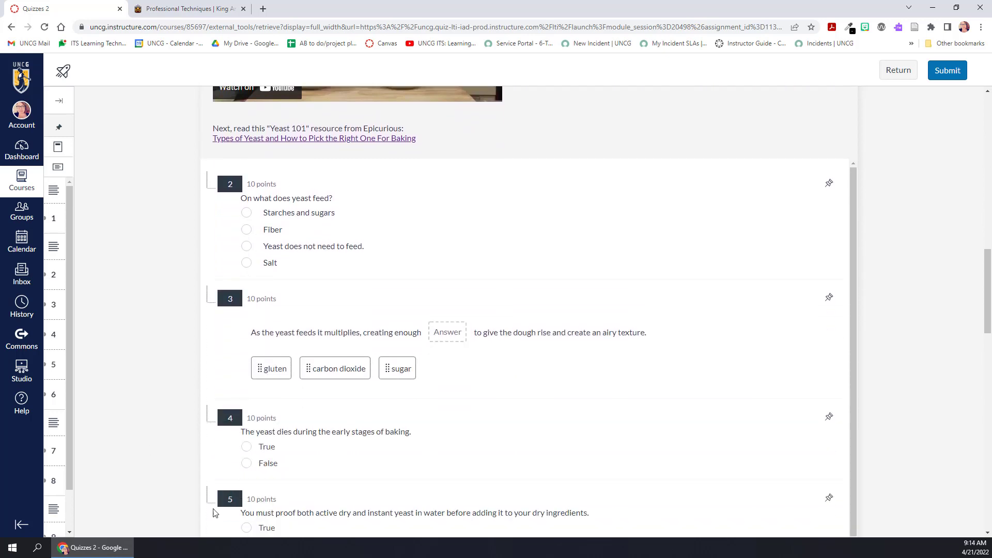
mouse_move(178, 468)
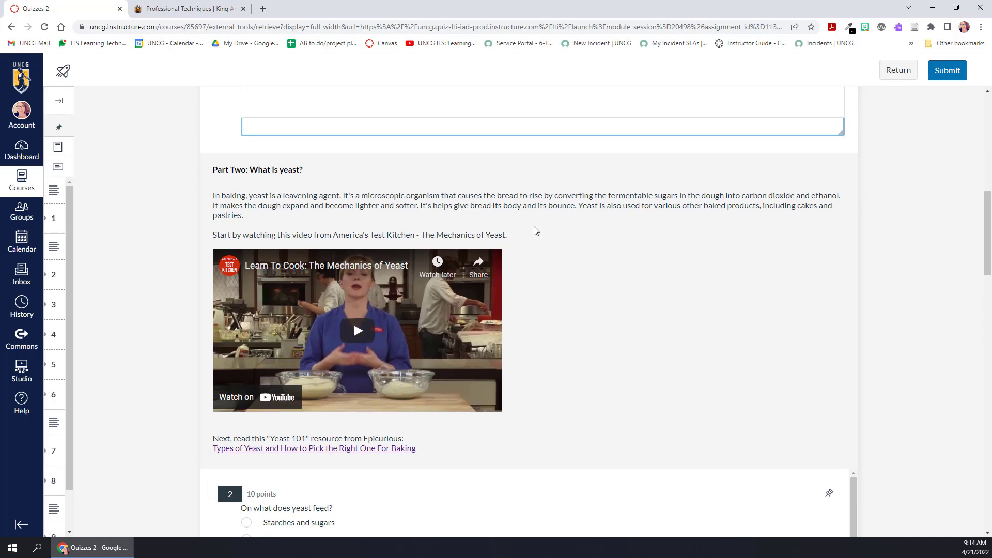
mouse_move(425, 250)
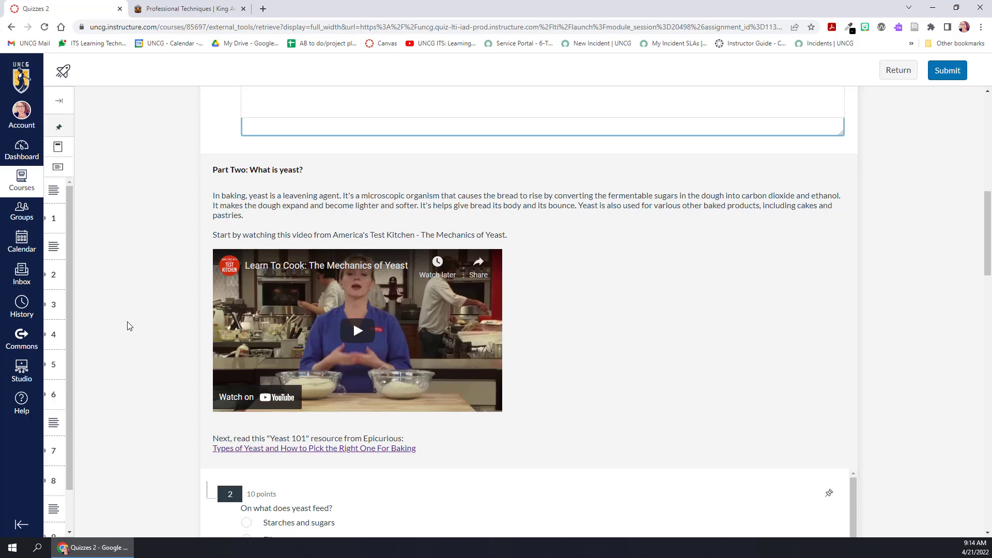
scroll("down", 3)
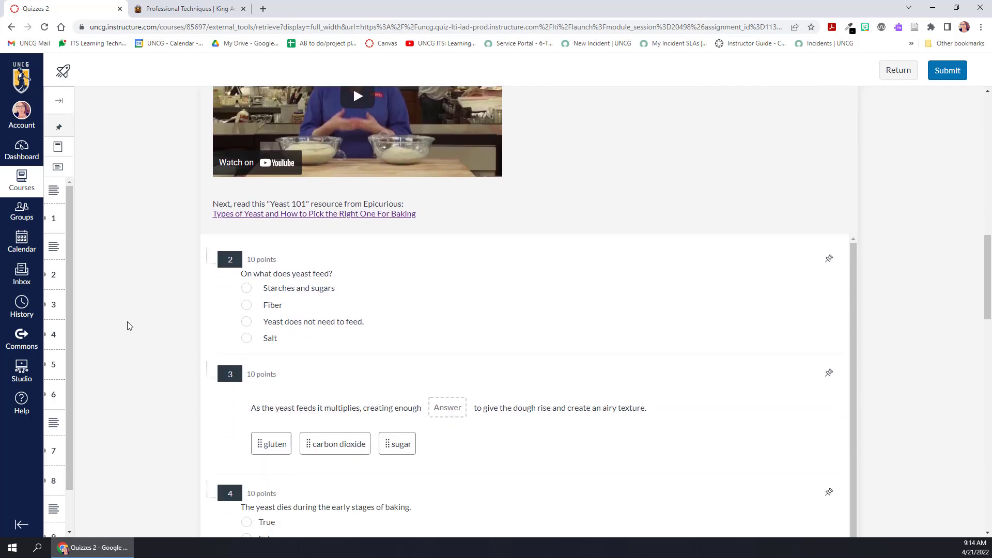
- Scroll down through Part Three's question 7 to questions 8–10 in Part Four
scroll("down", 3)
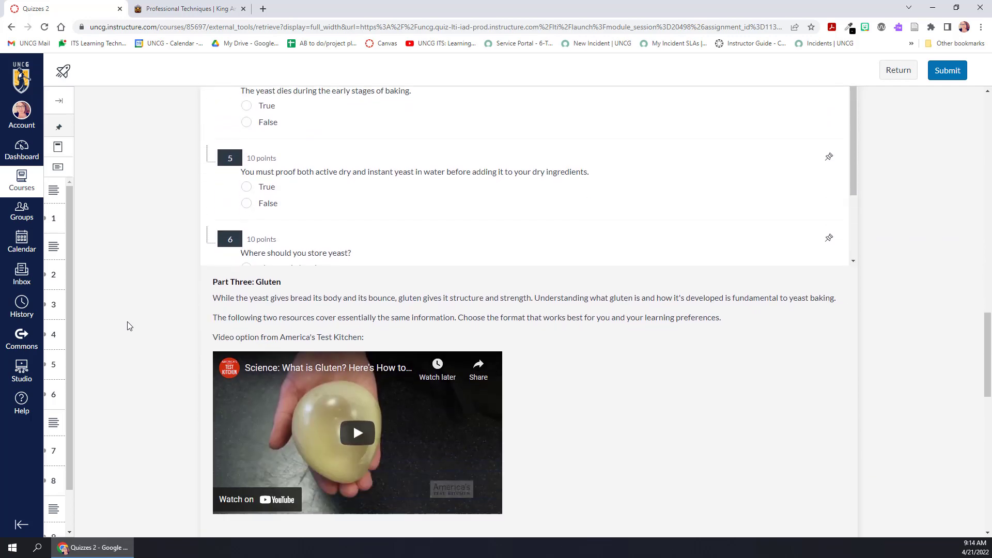
scroll("down", 3)
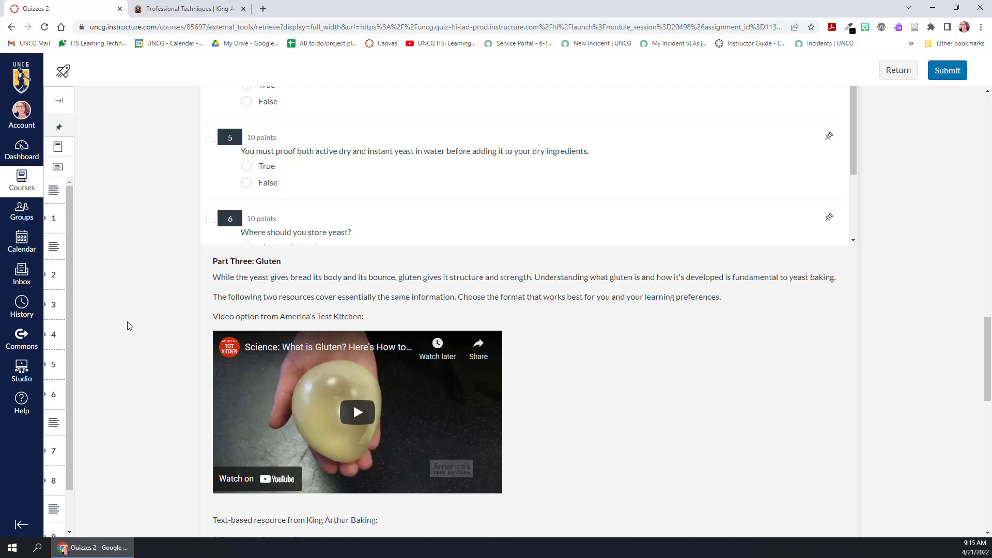
scroll("down", 3)
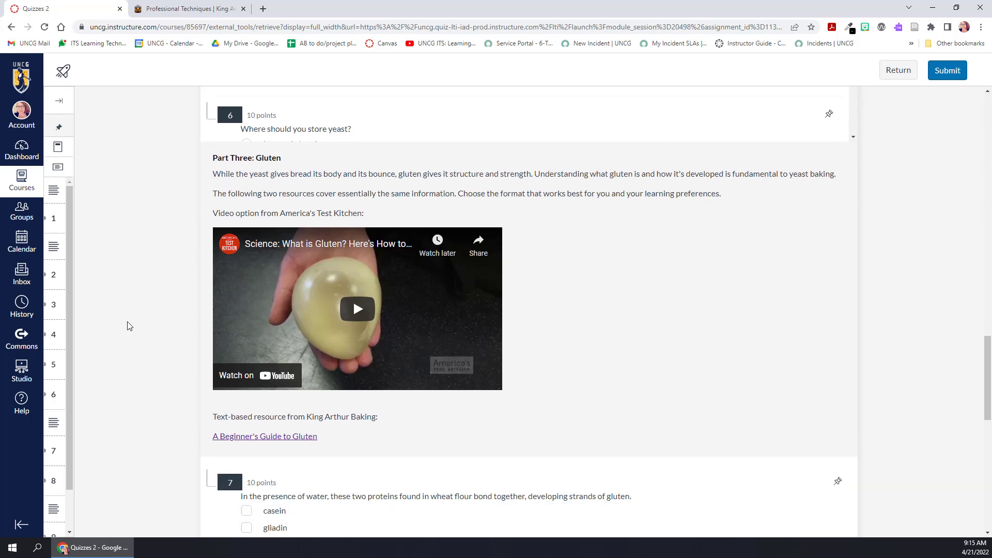
scroll("down", 3)
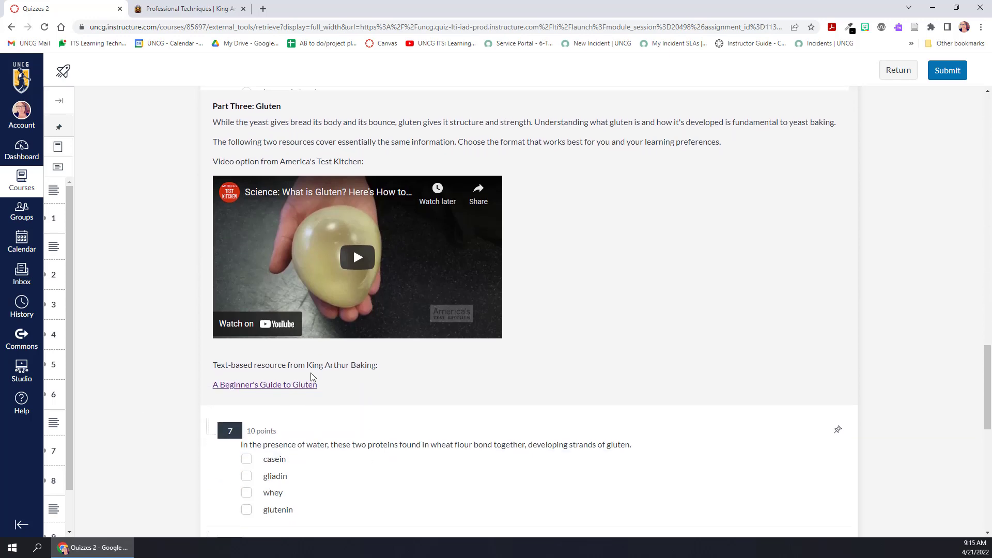
mouse_move(147, 506)
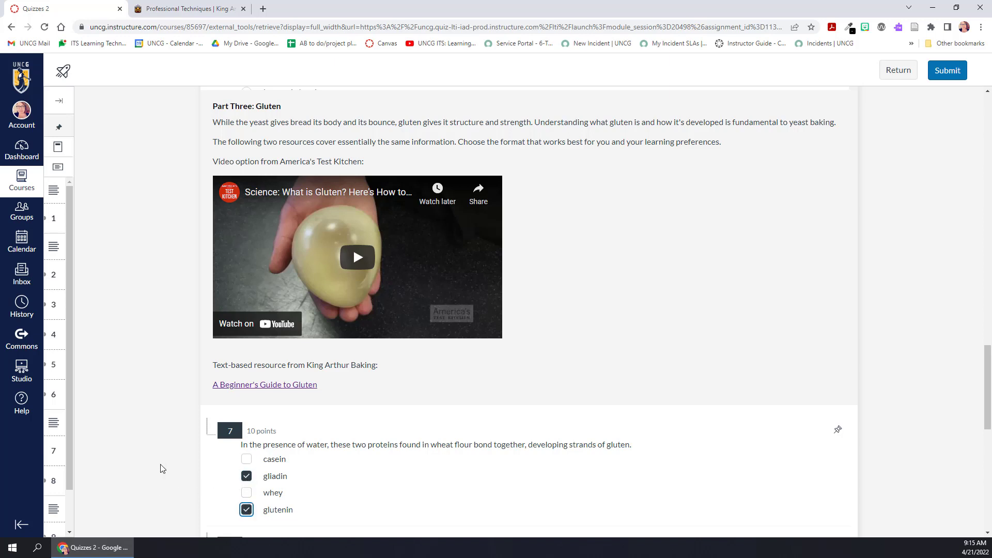
mouse_move(357, 257)
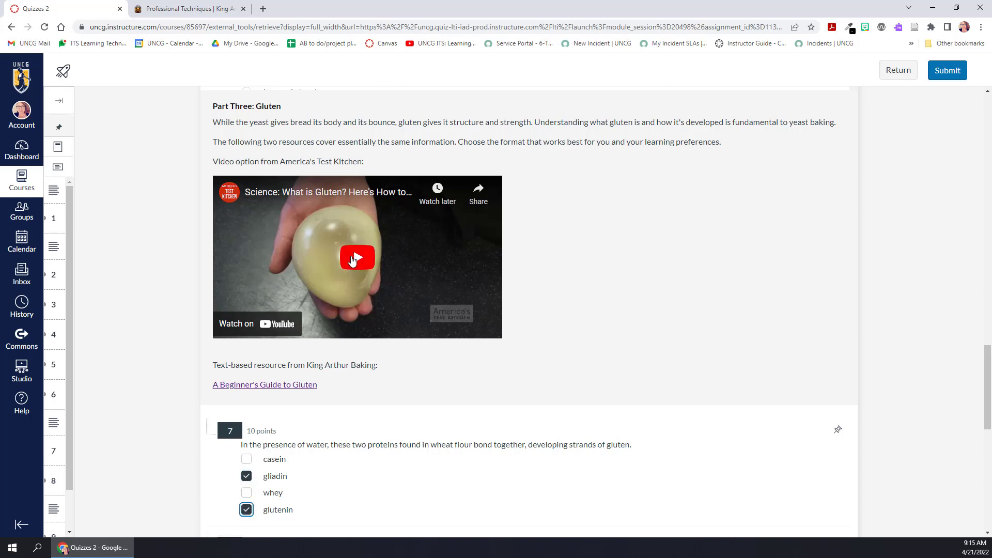
scroll("down", 3)
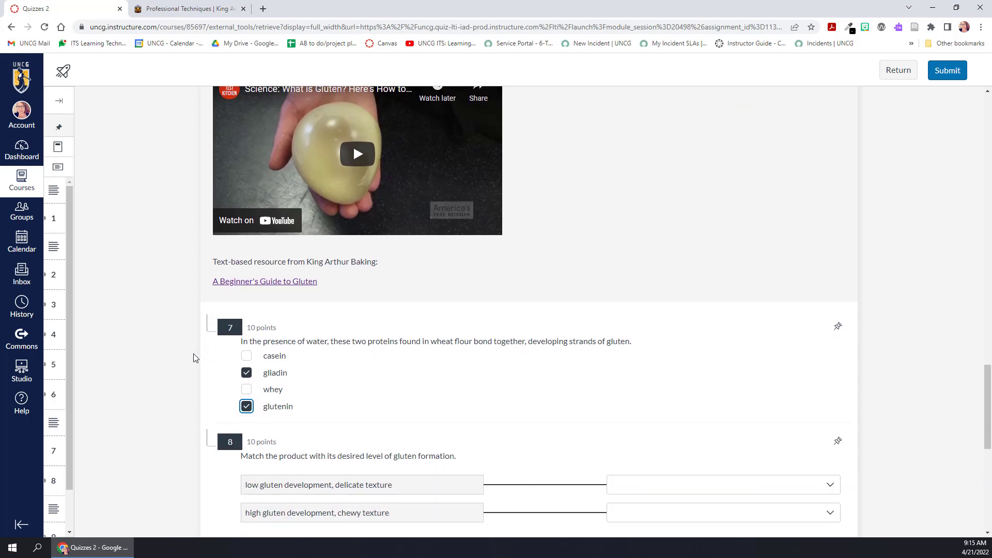
mouse_move(251, 283)
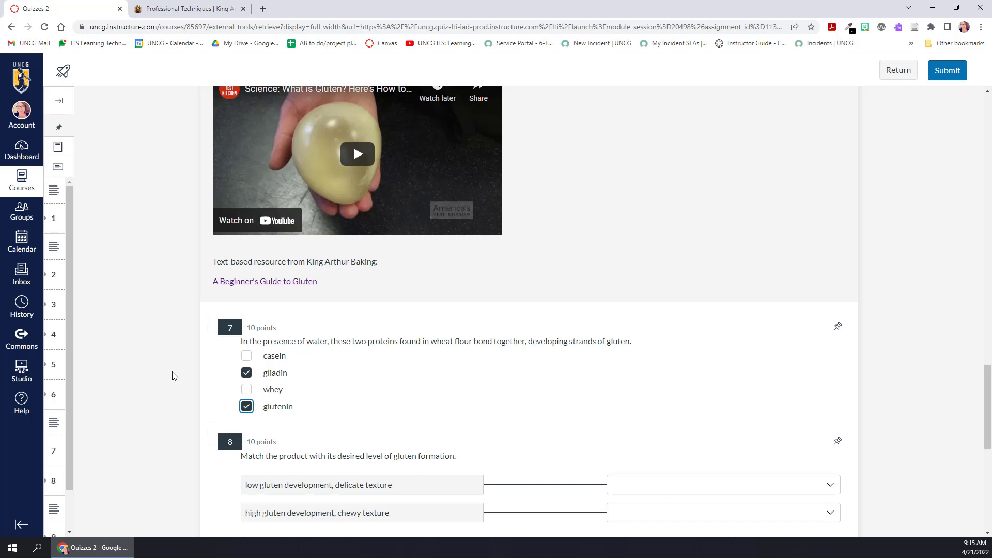
scroll("down", 3)
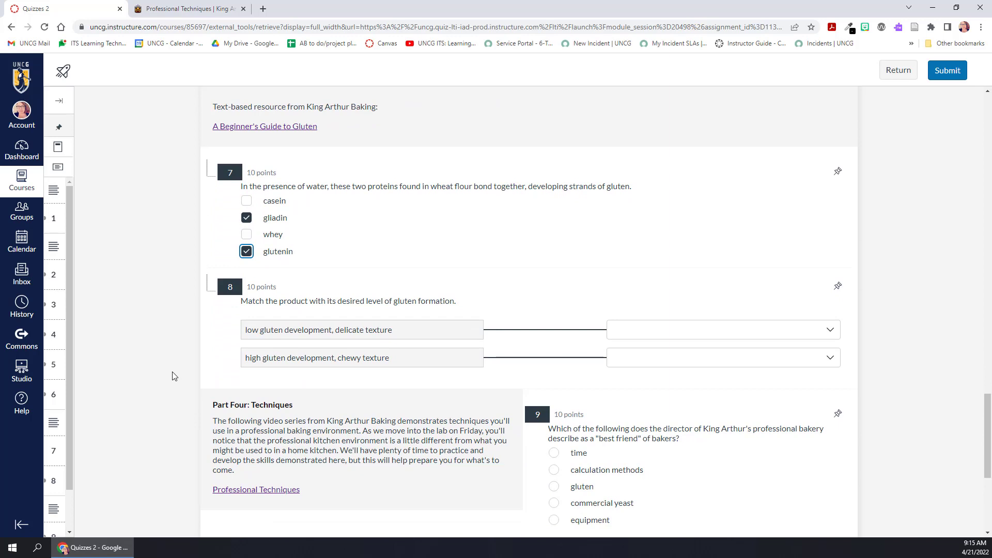
scroll("down", 3)
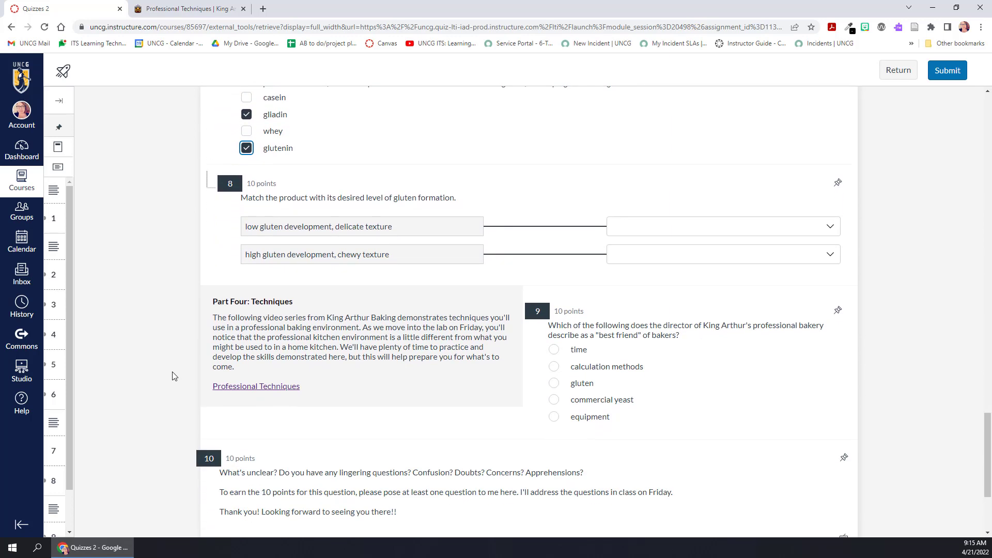
mouse_move(329, 296)
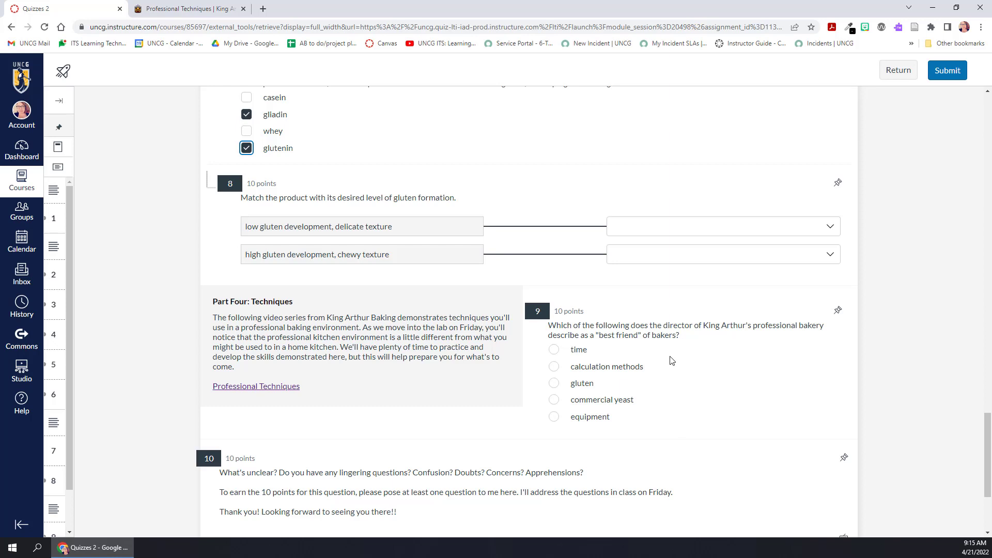
- Select 'time' as the bakers' best friend in question 9
left_click(553, 350)
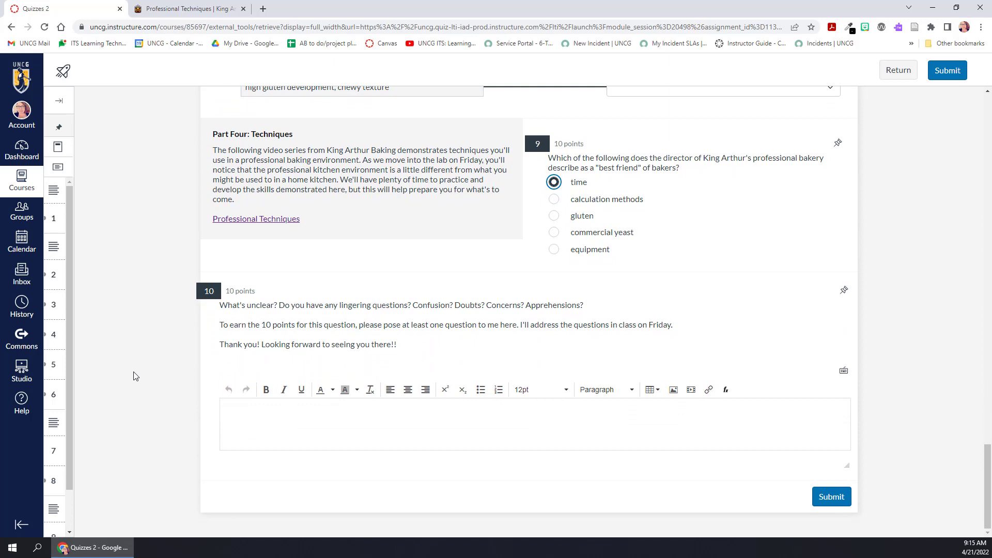
mouse_move(159, 327)
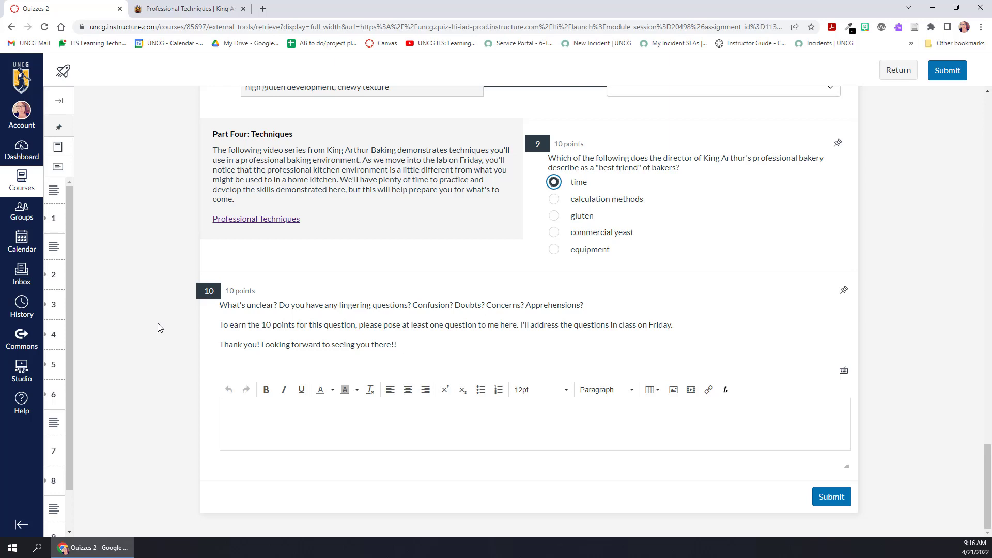
mouse_move(159, 329)
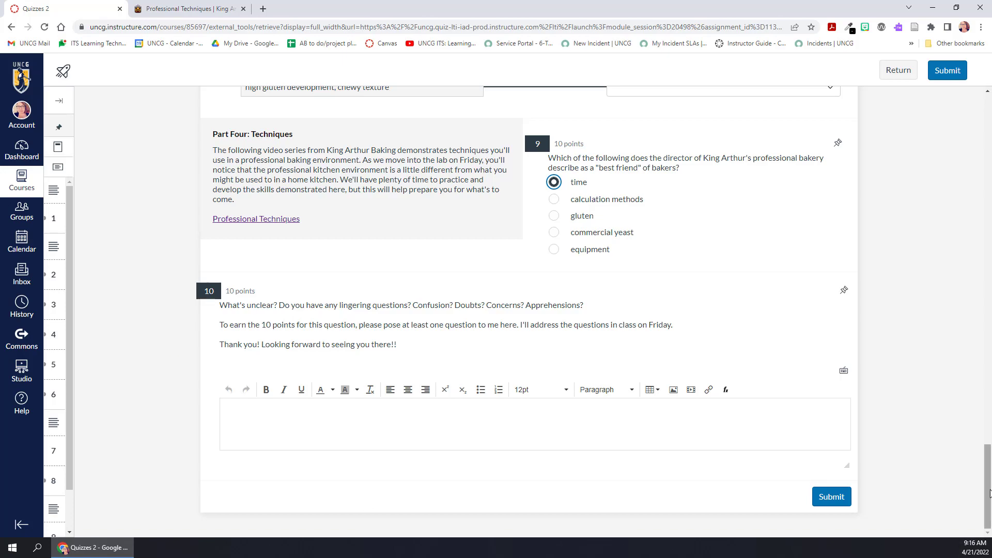
mouse_move(983, 492)
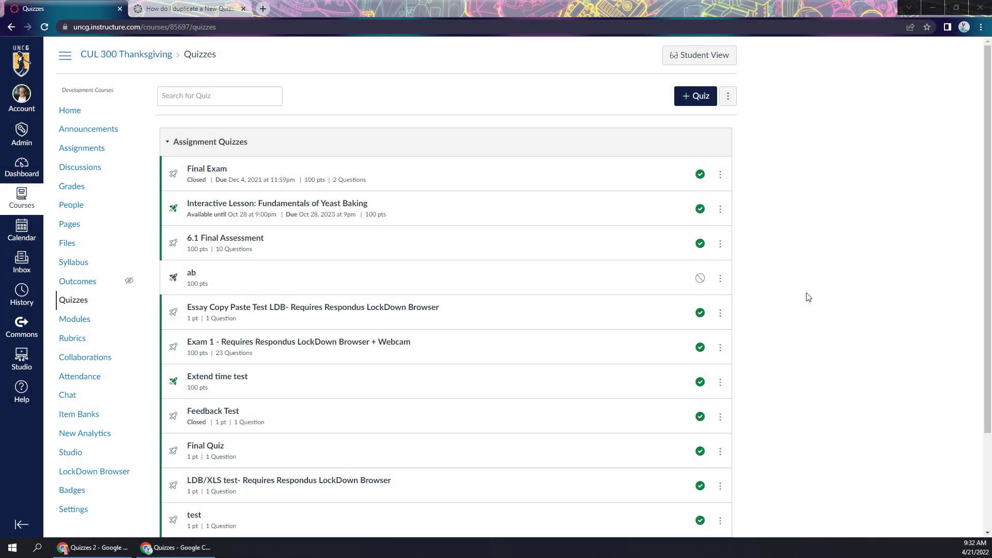
- Create a new quiz using the New Quizzes engine
left_click(694, 95)
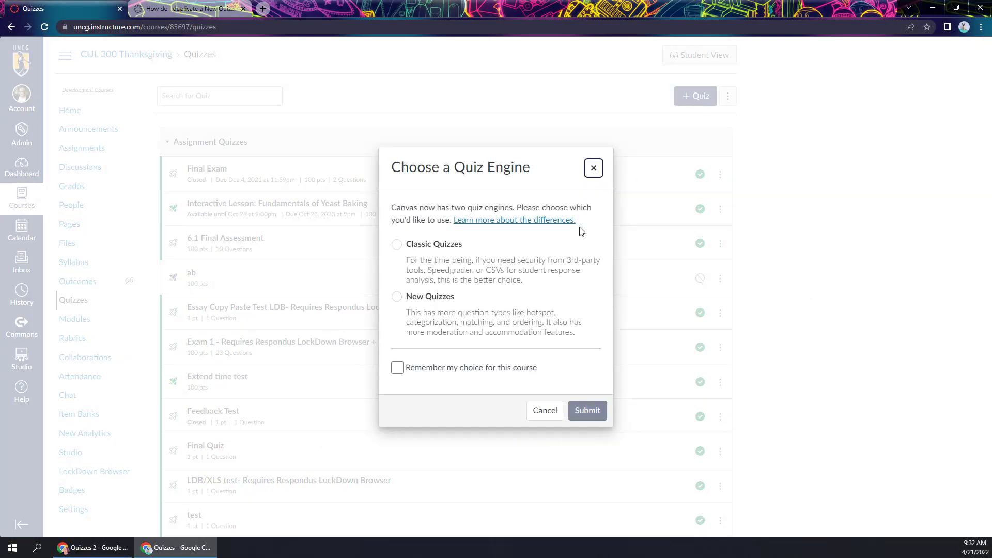
left_click(397, 296)
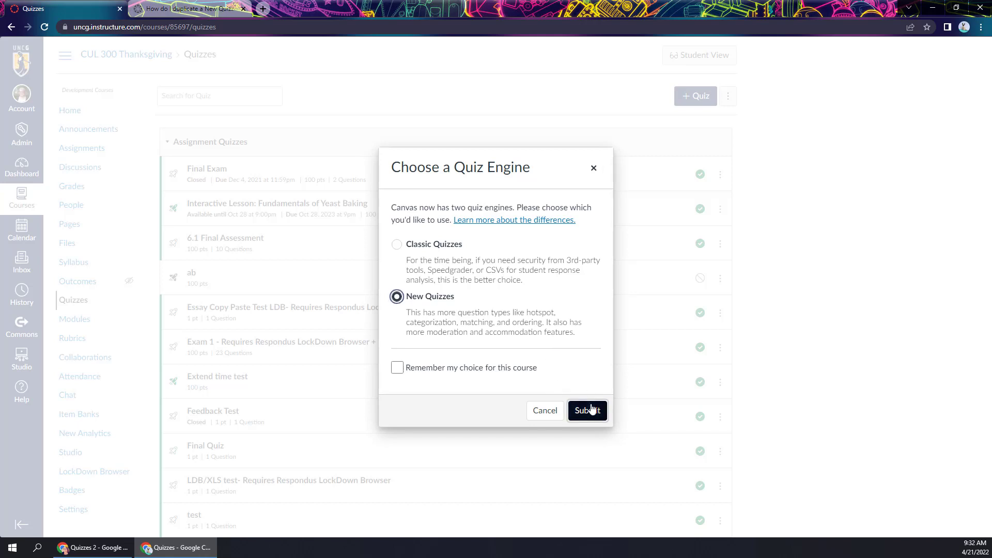
left_click(585, 409)
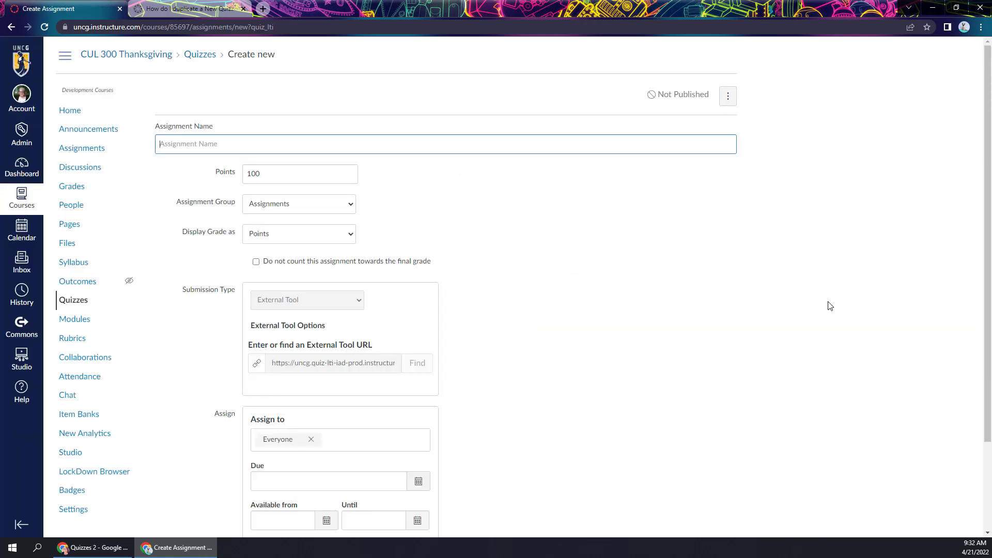
- Name the quiz 'Interactive Lesson Example' and set it to 25 points
type("Interactive Lesson Example")
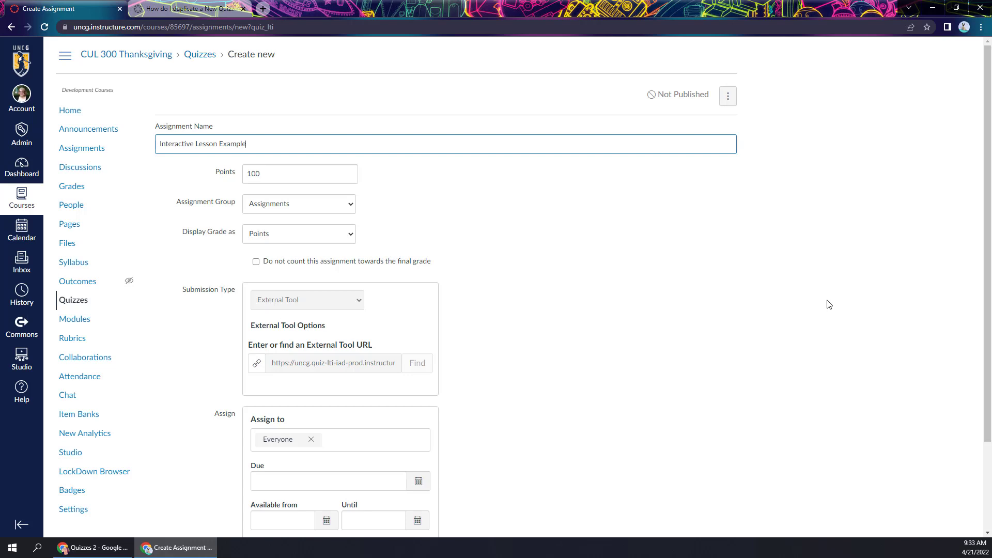
mouse_move(204, 174)
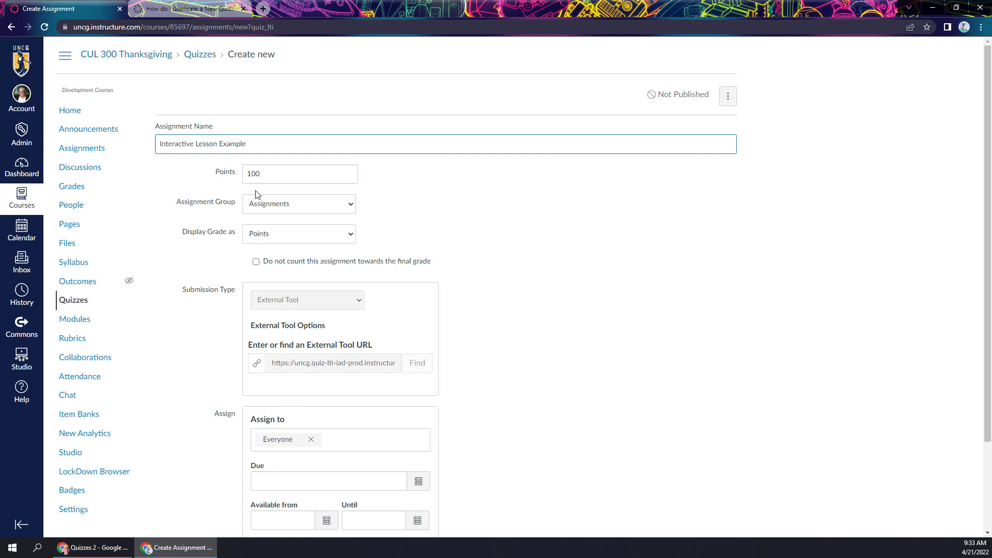
mouse_move(217, 133)
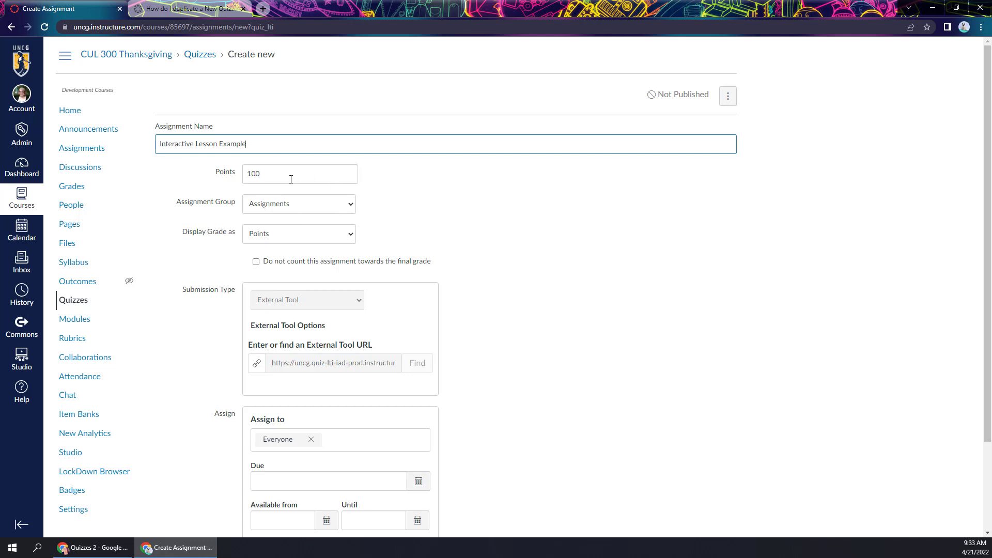
type("2")
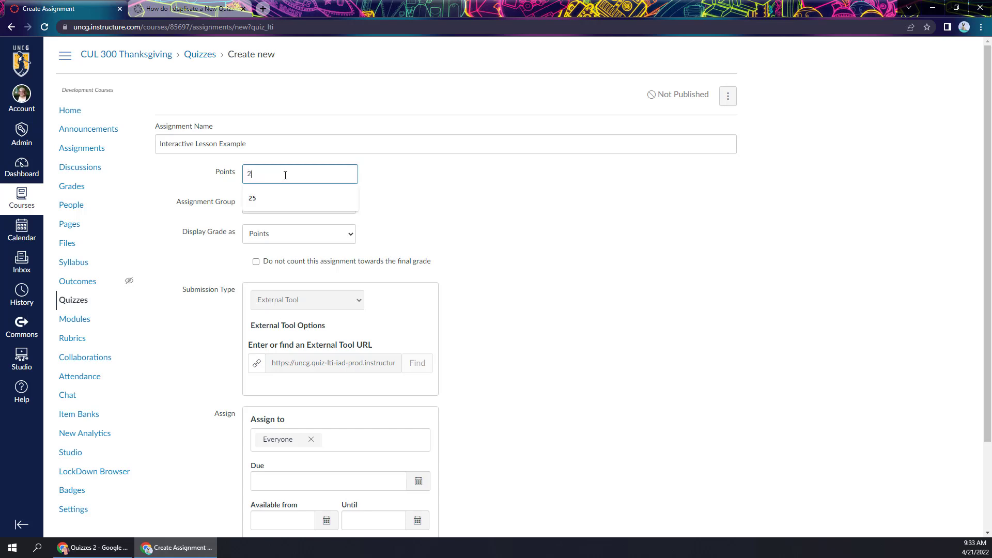
left_click(251, 197)
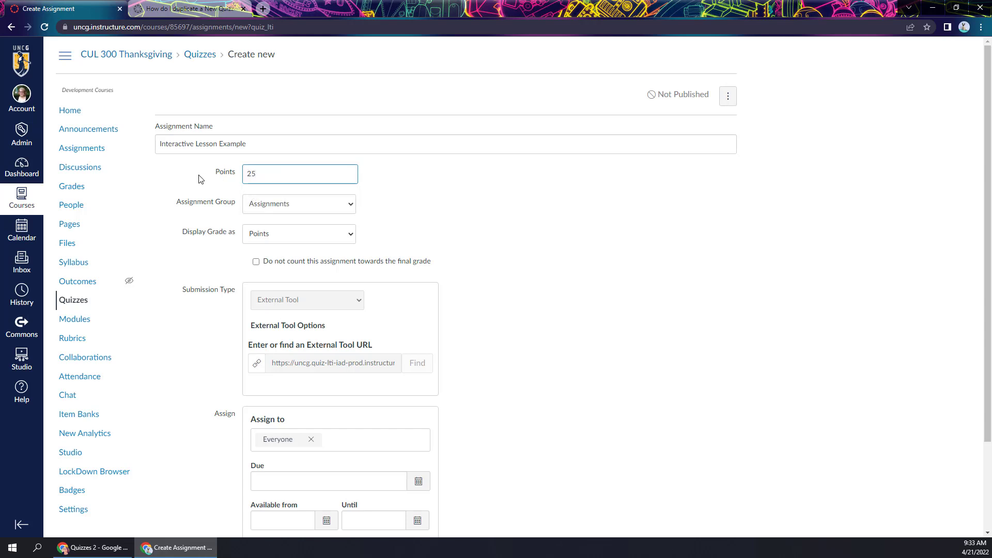
left_click(299, 174)
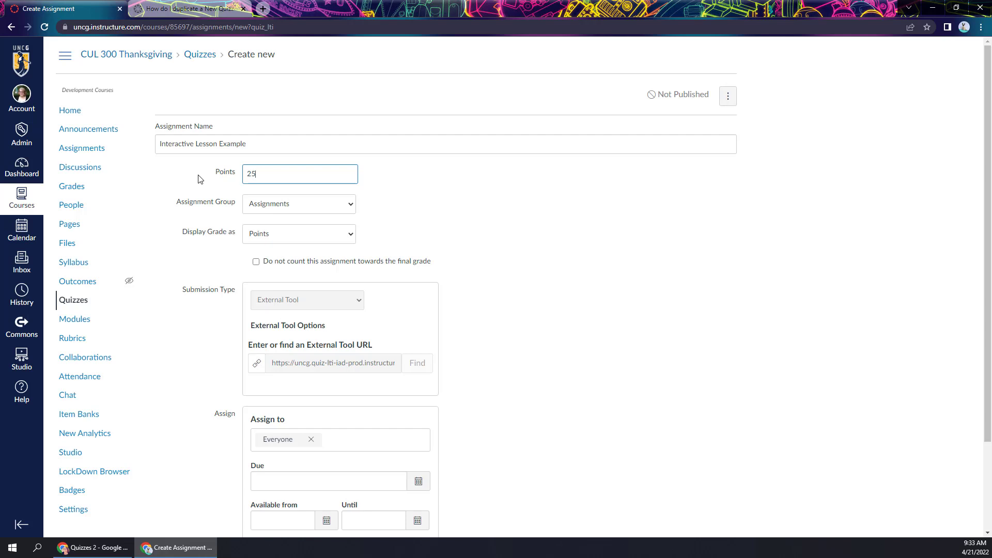
scroll("down", 3)
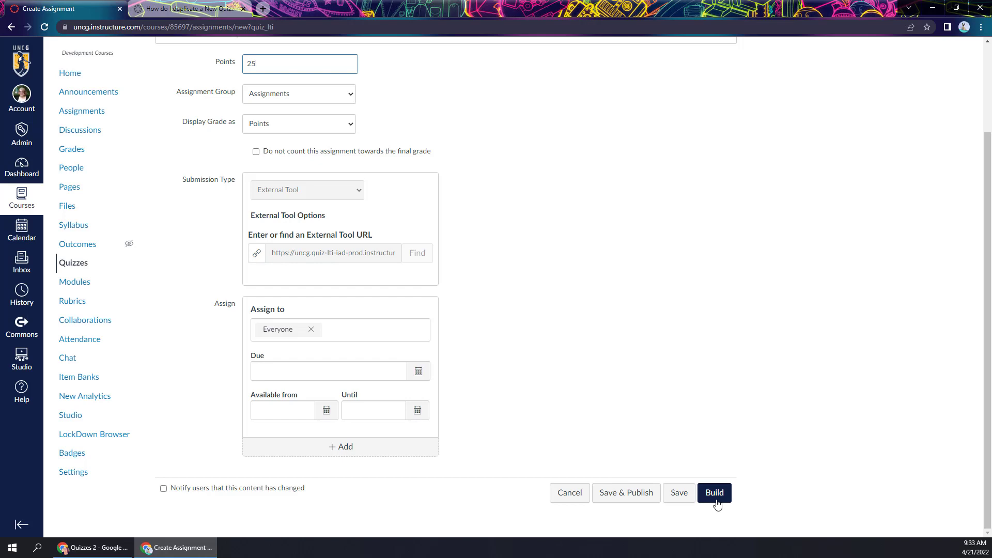
- Open Interactive Lesson Example in the builder and show the insert-content menu
left_click(714, 493)
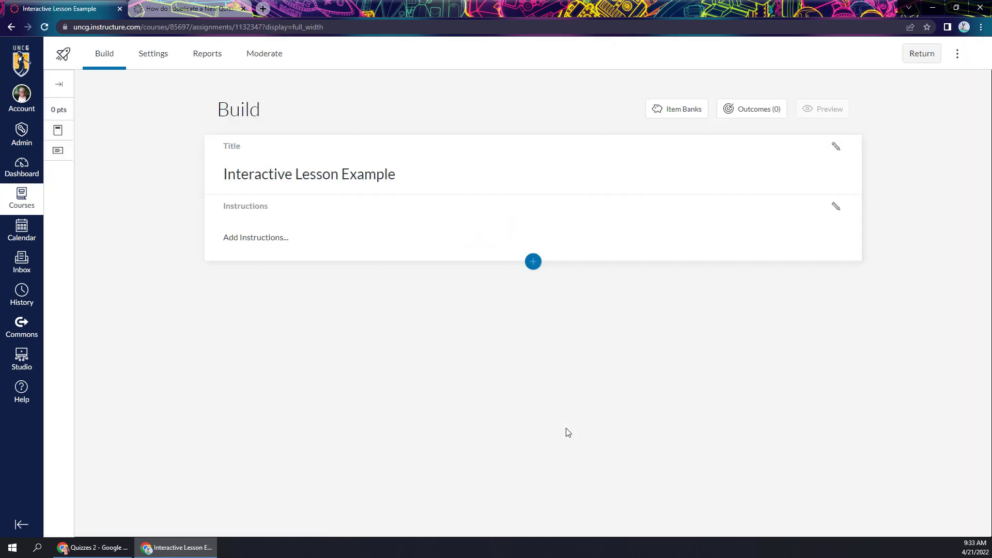
mouse_move(253, 355)
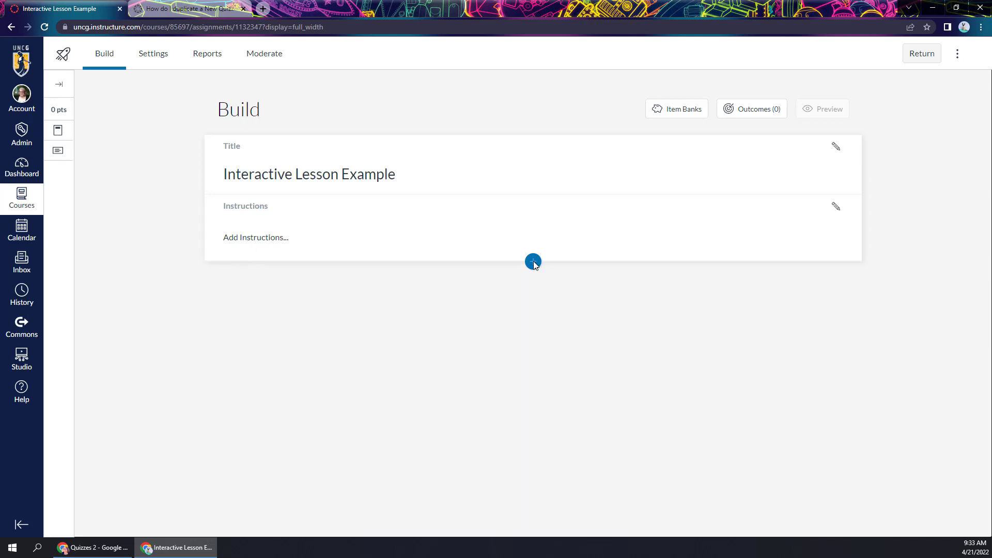
left_click(533, 261)
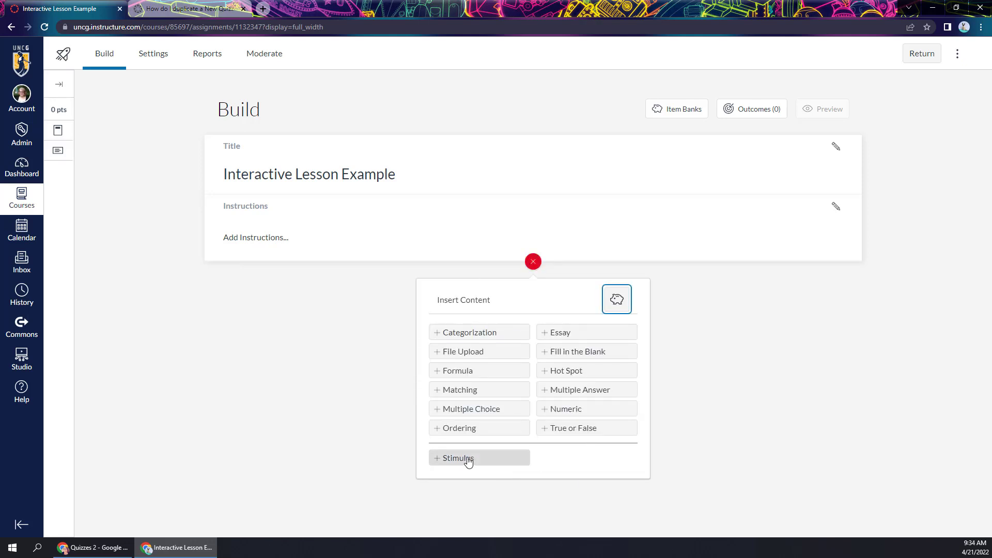
- Add a 'Part One' stimulus with instructions 'Review the content and then answer the attached questions.'
left_click(457, 457)
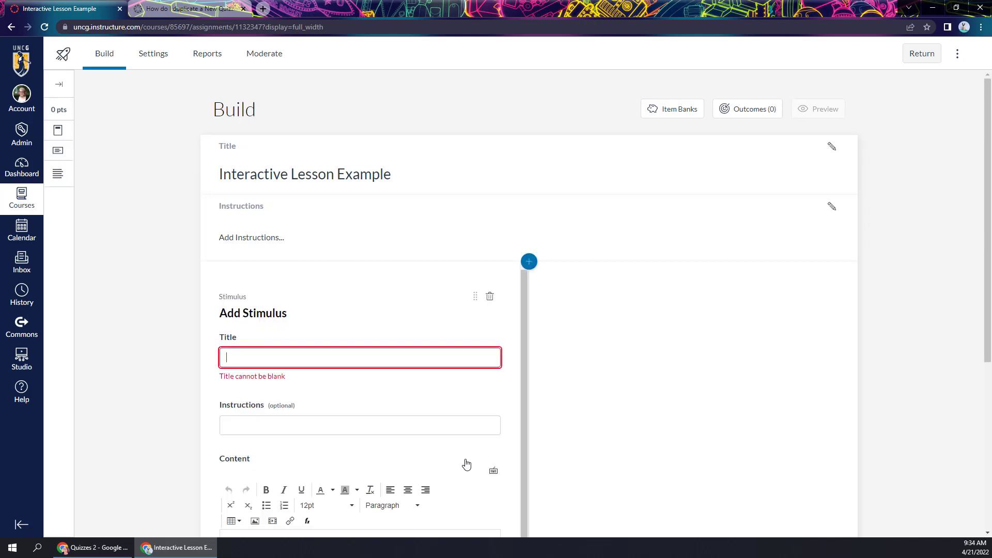
type("Part One")
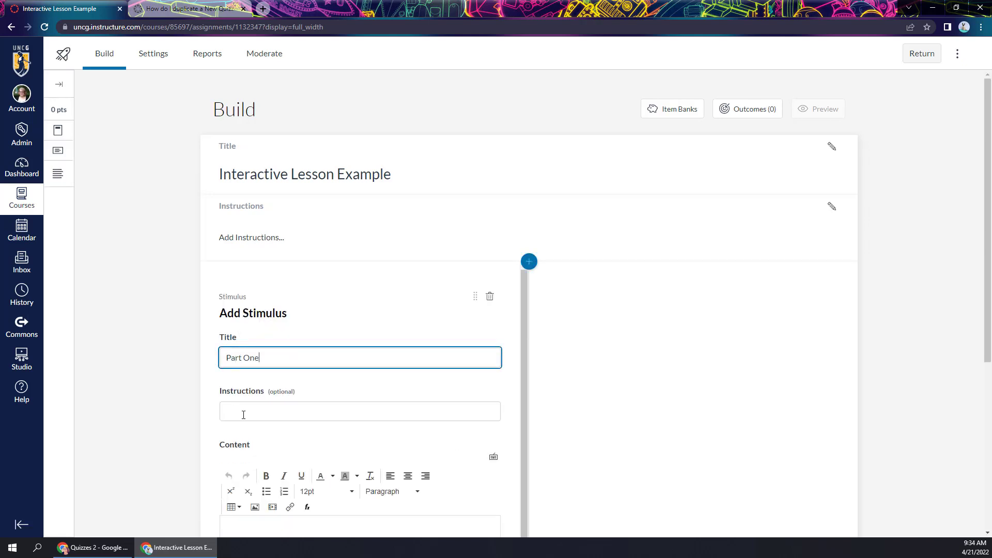
left_click(360, 411)
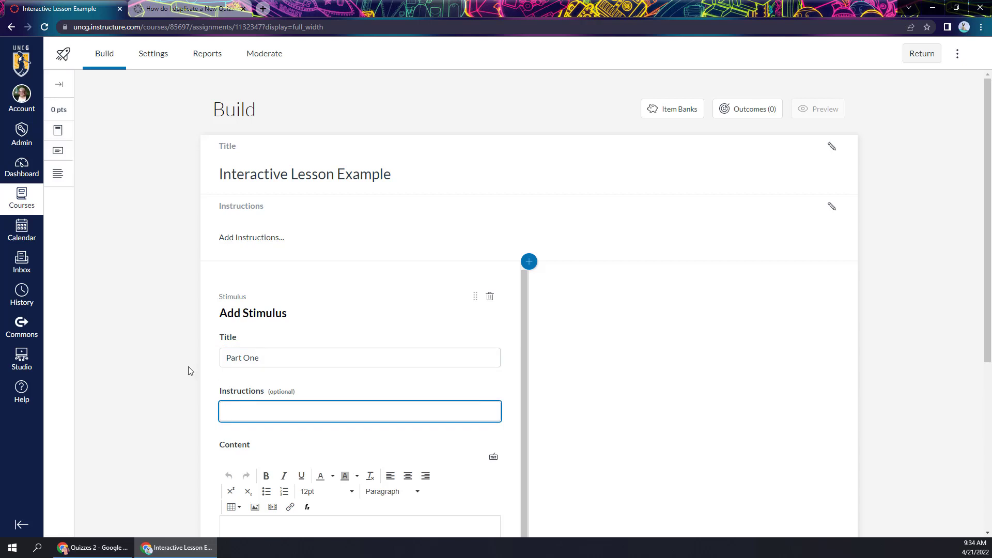
type("Review the content and then answer the")
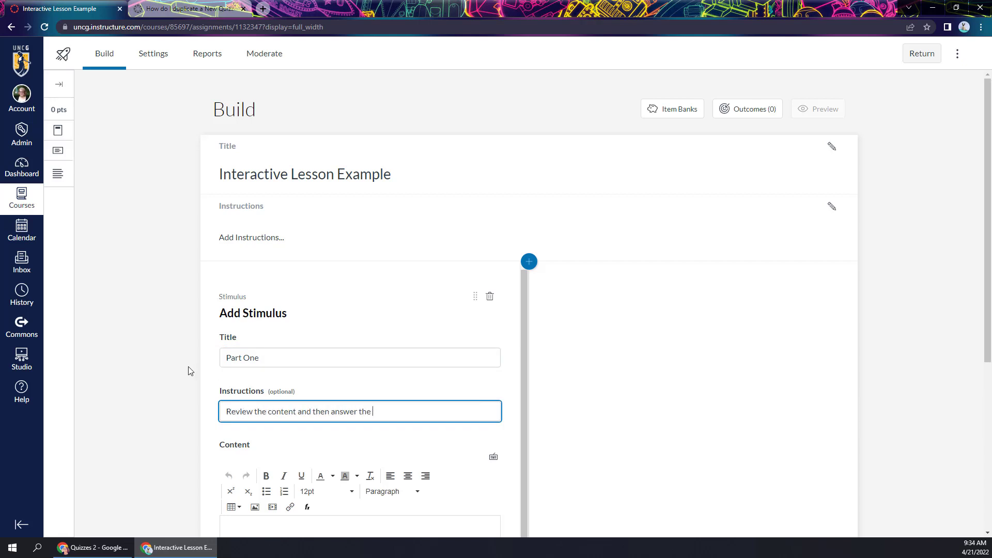
type("attached questions.")
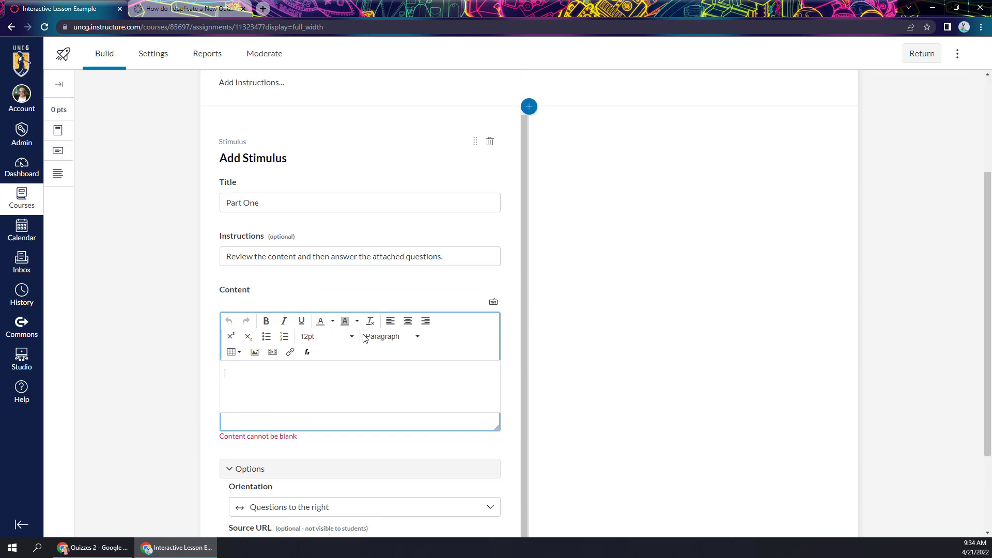
mouse_move(339, 372)
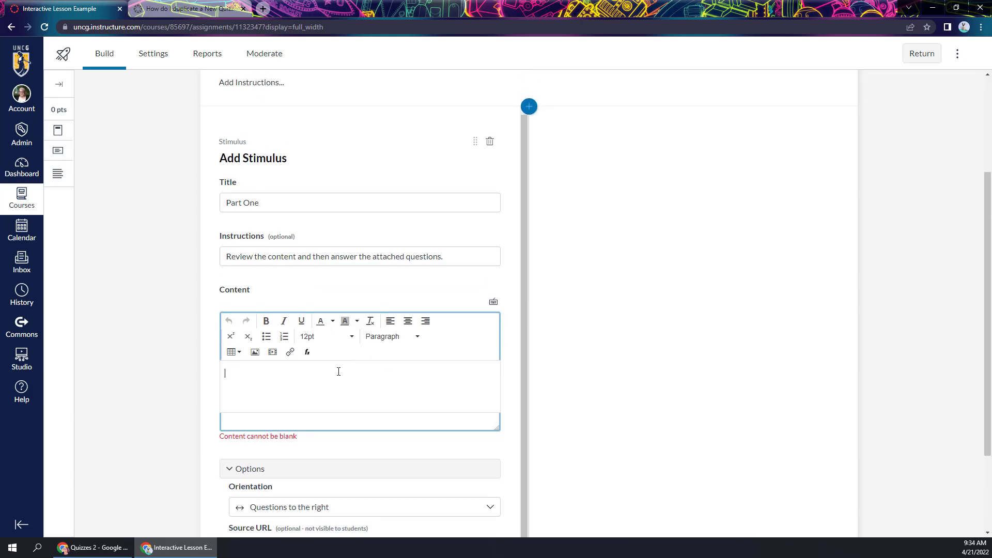
mouse_move(693, 361)
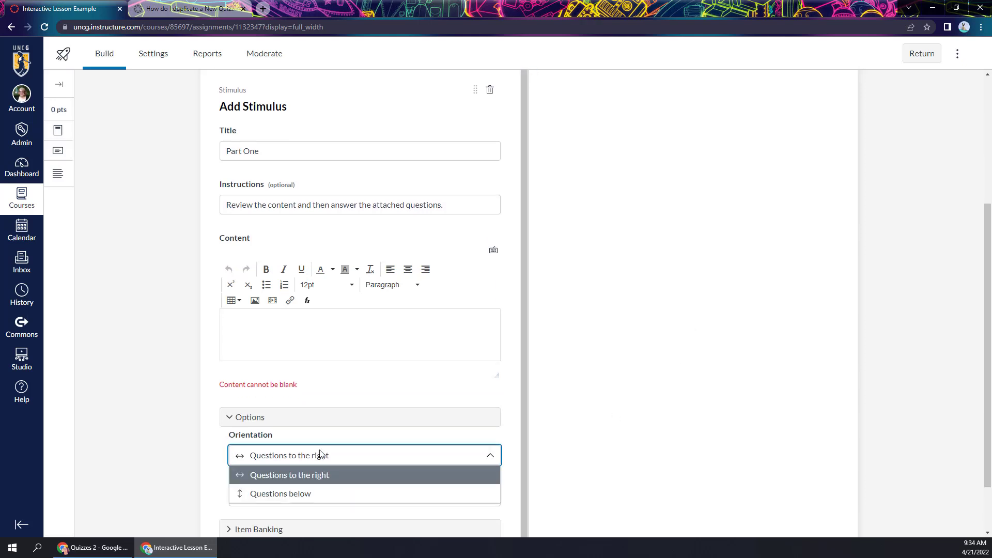
left_click(280, 493)
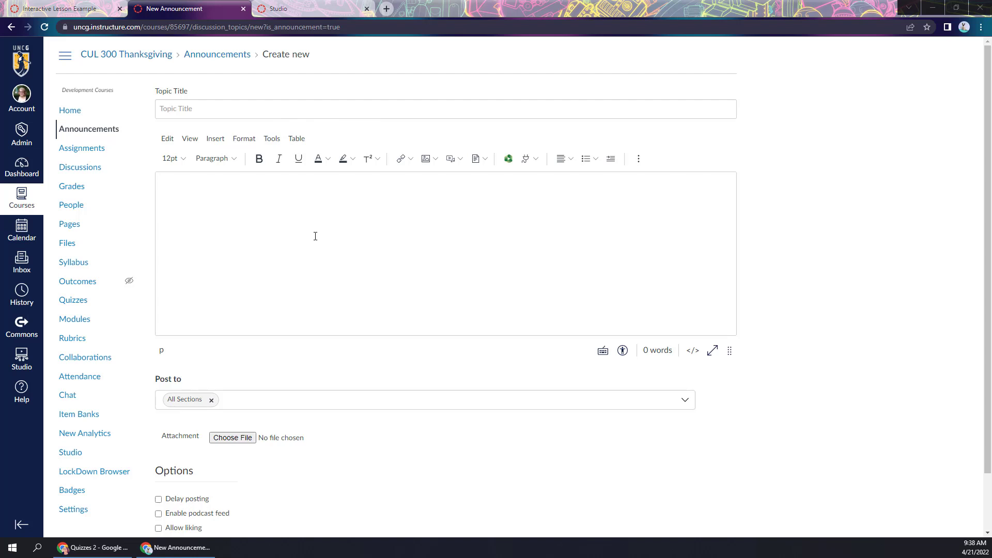
mouse_move(89, 129)
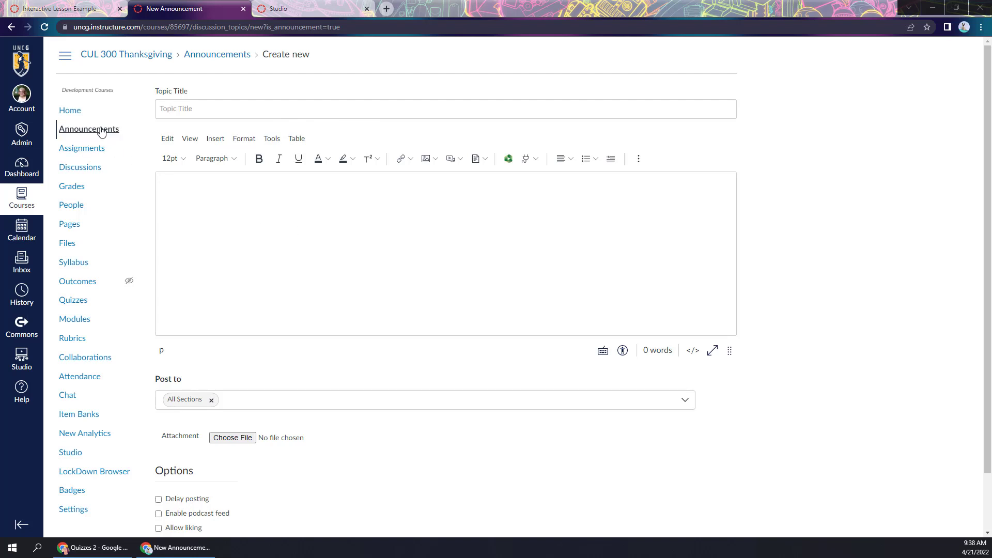
mouse_move(79, 167)
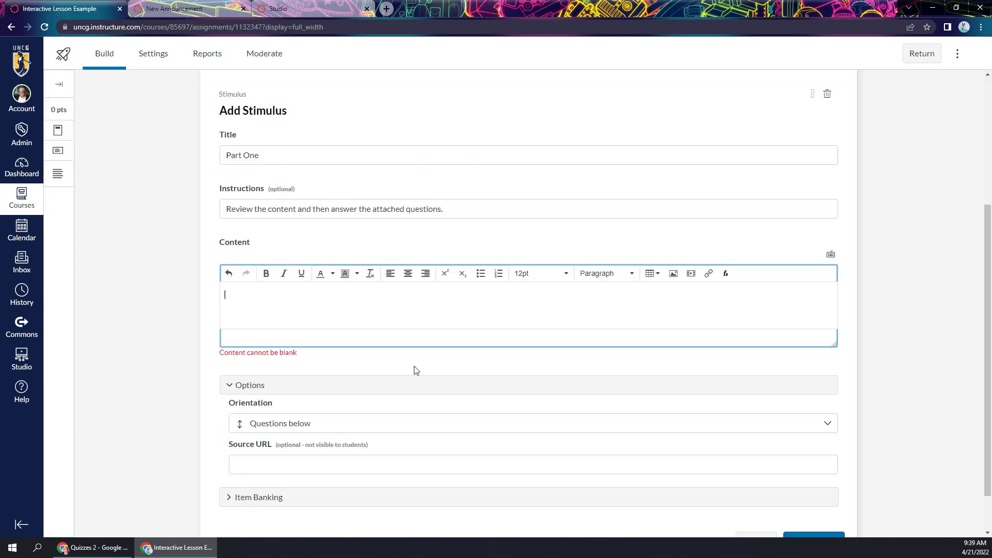
mouse_move(499, 273)
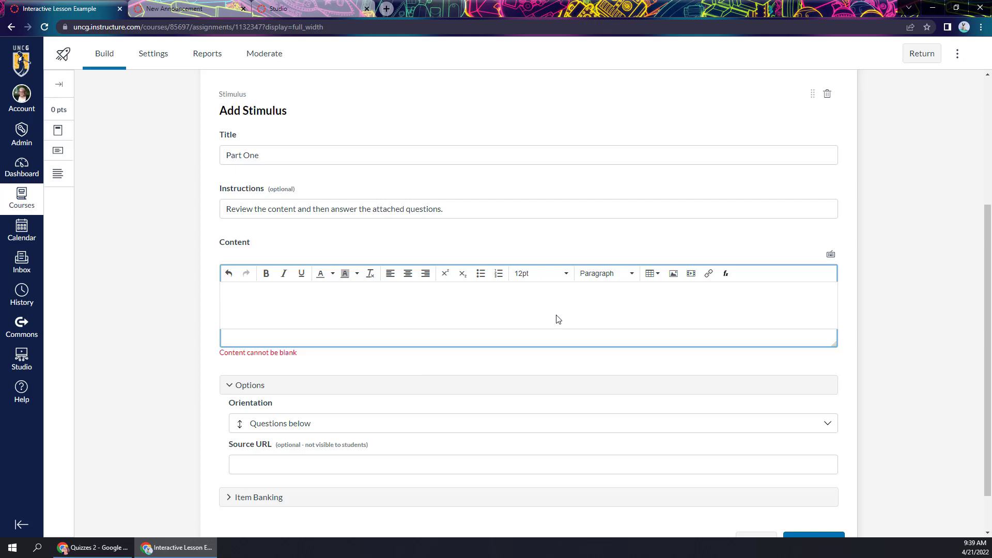
mouse_move(496, 296)
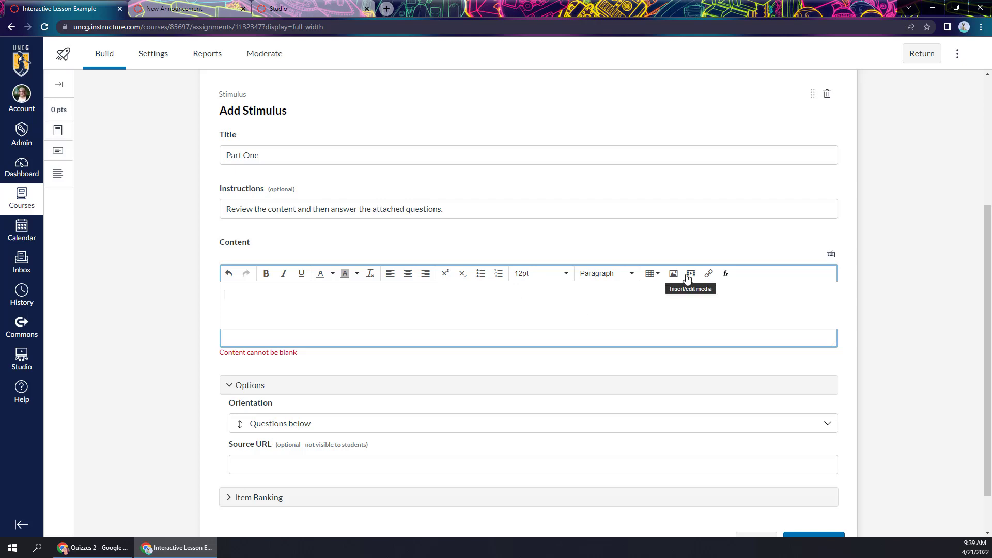
mouse_move(693, 279)
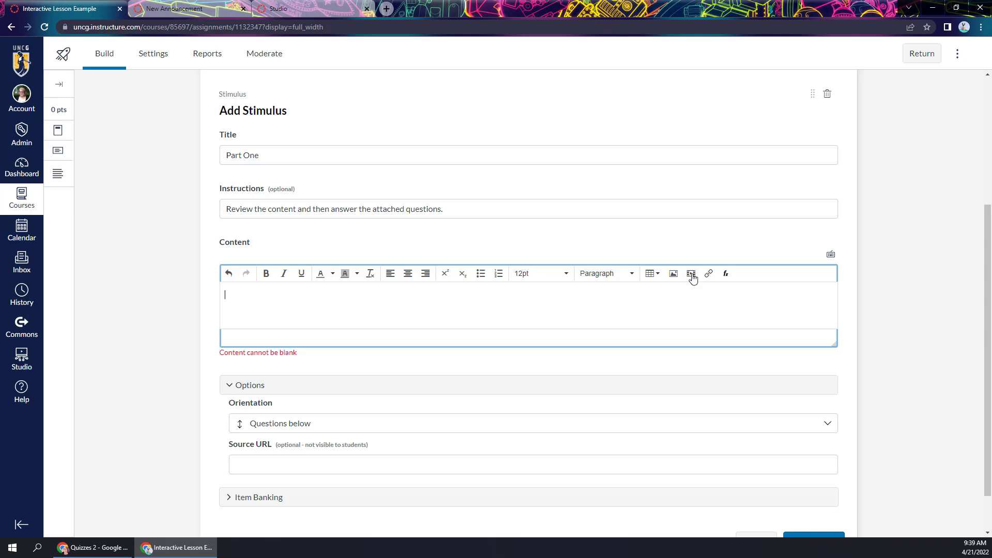
- Open the Insert/edit media embed window from the Part One content toolbar
left_click(691, 272)
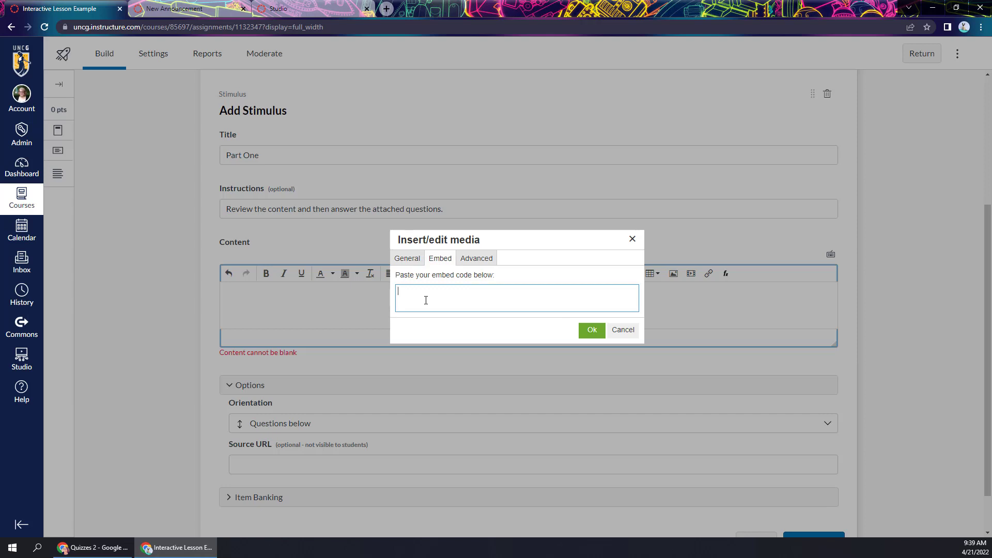
- Copy the Active Learning Spaces Best Practices video's embed code from Canvas Studio's share links
left_click(277, 8)
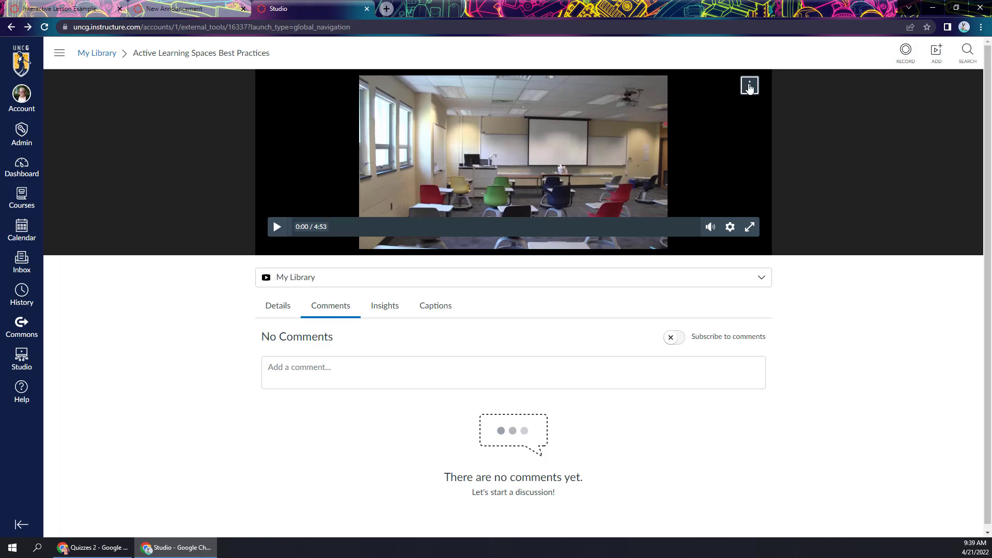
left_click(749, 86)
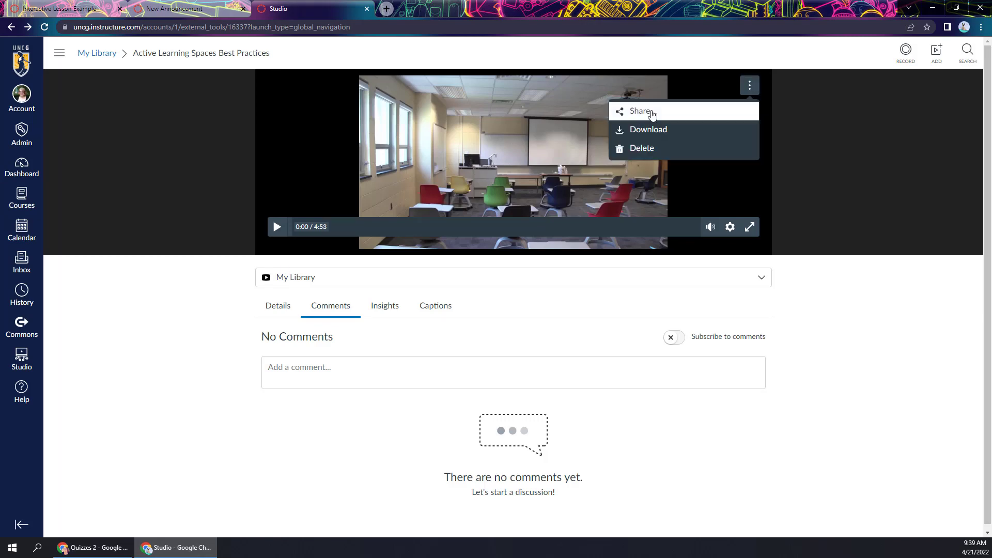
left_click(640, 111)
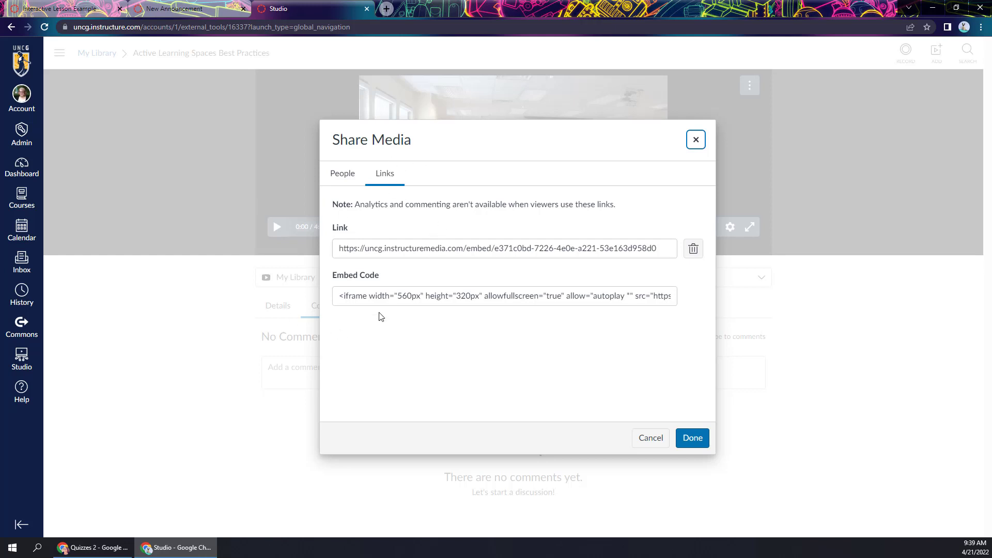
left_click(504, 296)
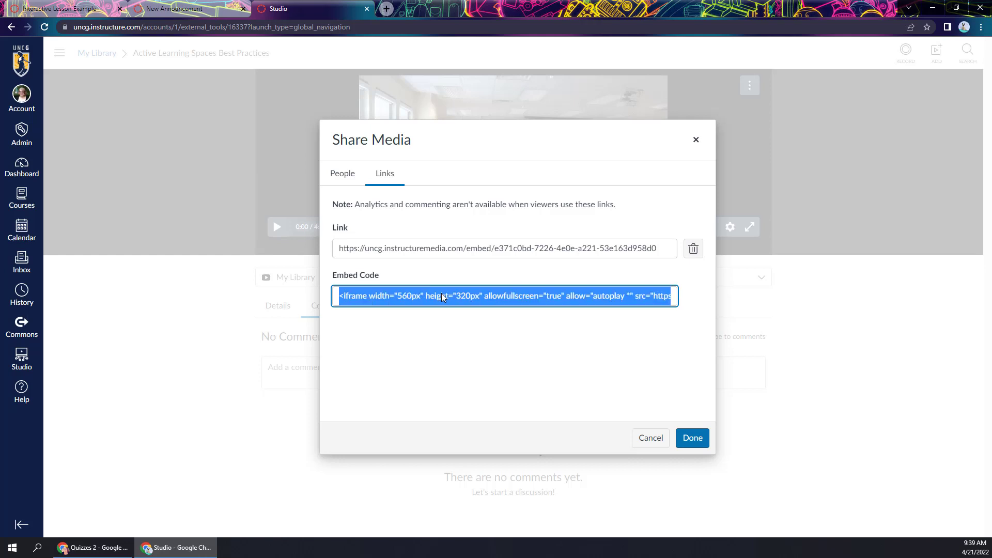
mouse_move(675, 411)
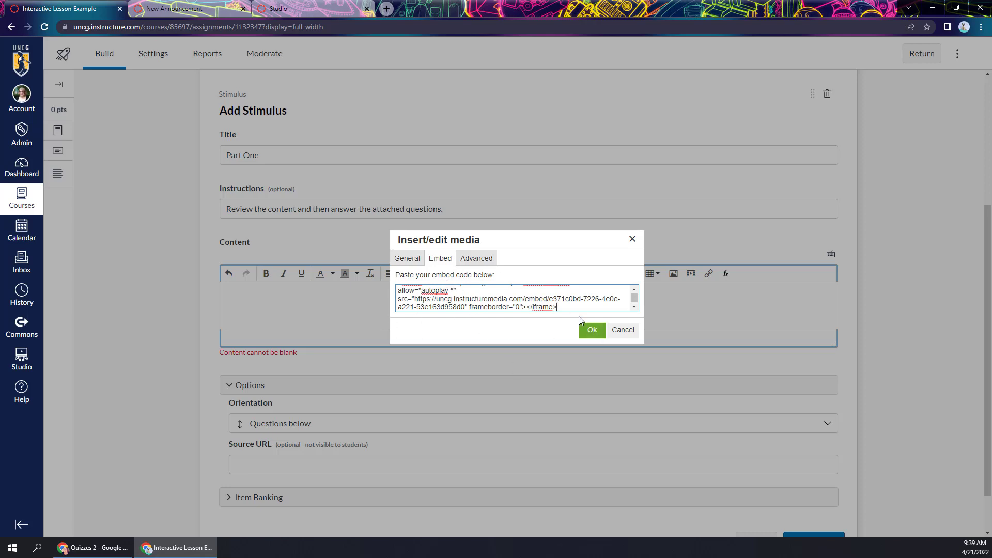
- Insert the pasted embed code and review the embedded Active Learning Spaces video
left_click(591, 329)
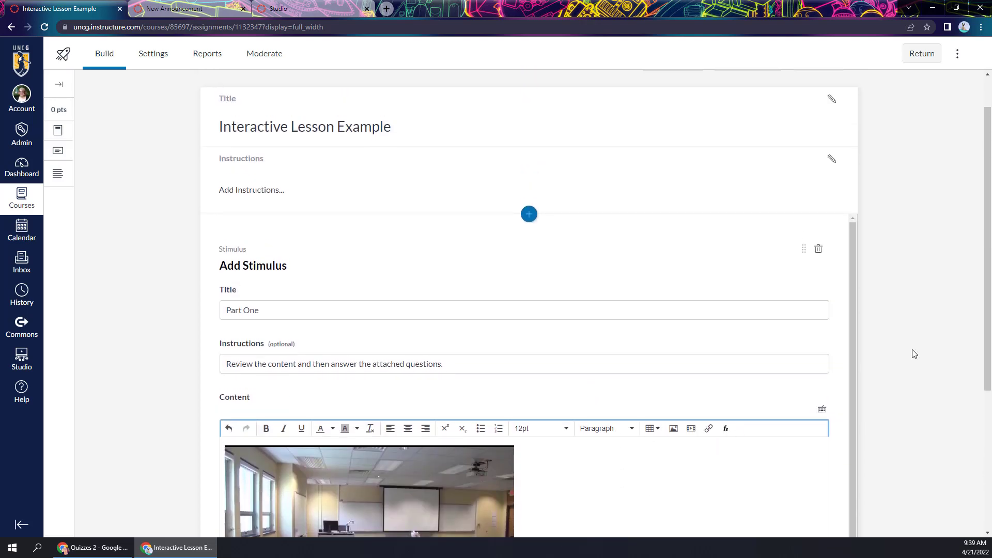
scroll("down", 3)
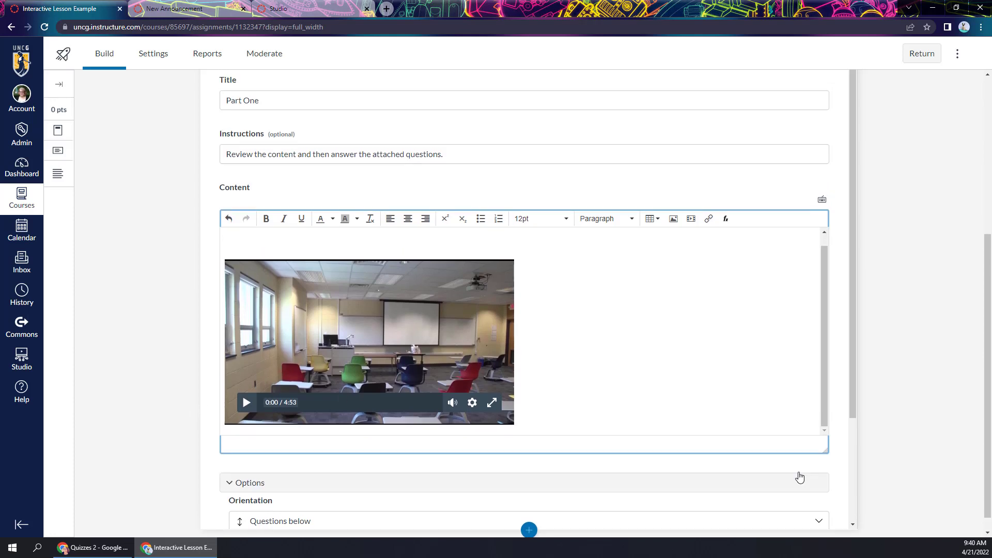
scroll("down", 3)
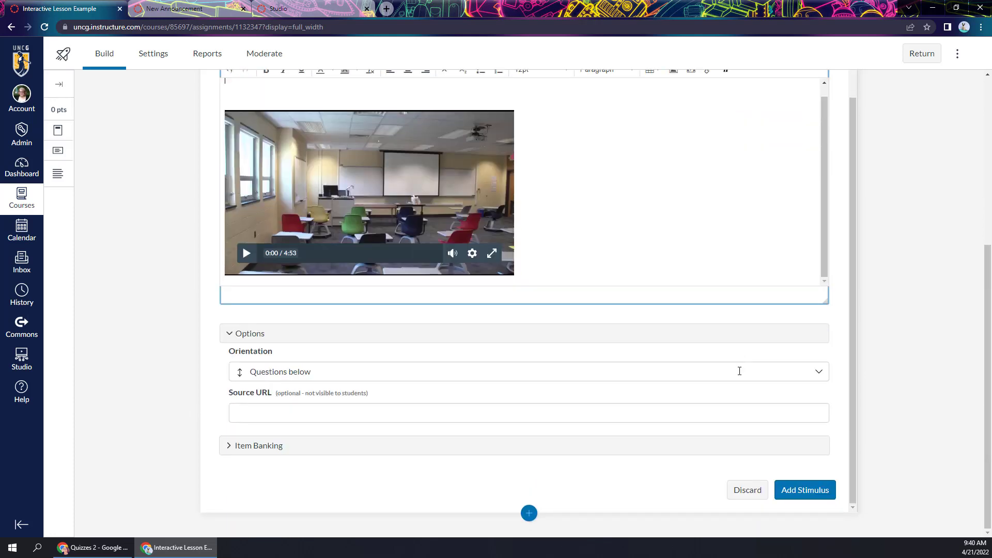
- Save the Part One stimulus and attach a Multiple Answer question to it
left_click(803, 489)
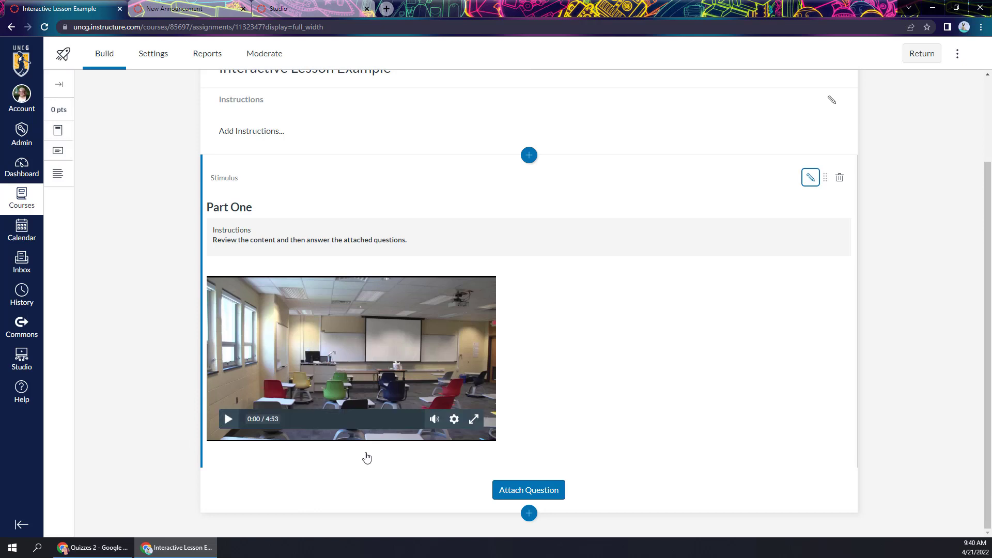
mouse_move(426, 492)
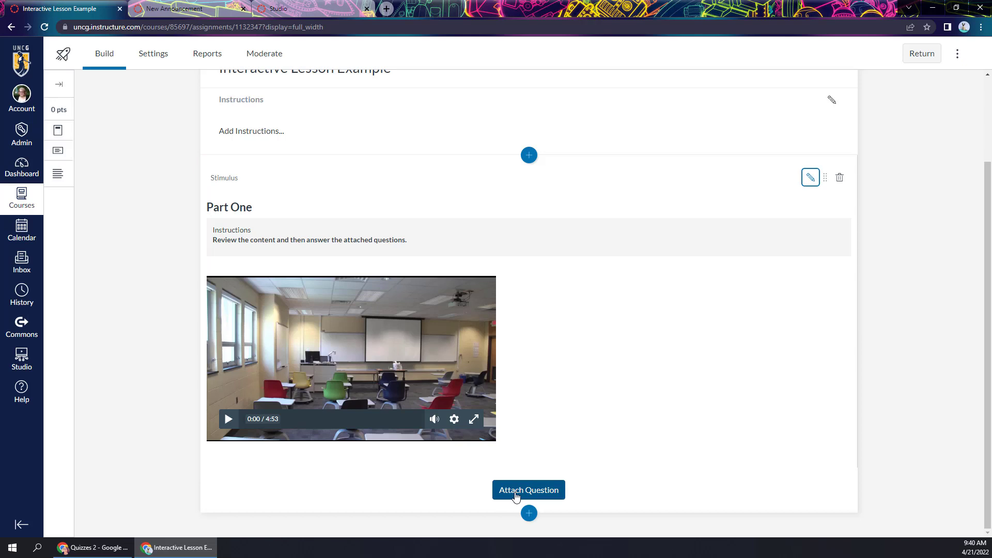
left_click(528, 490)
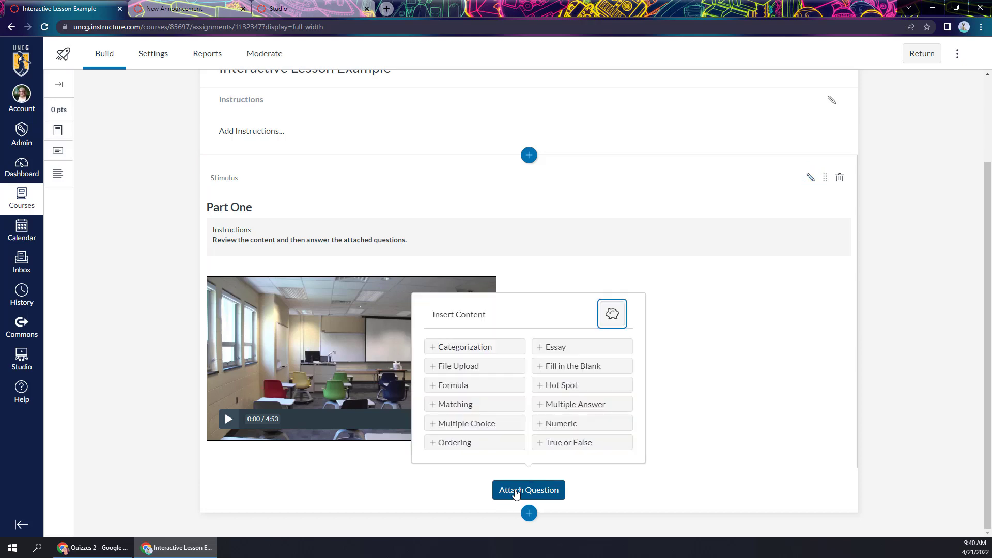
mouse_move(575, 442)
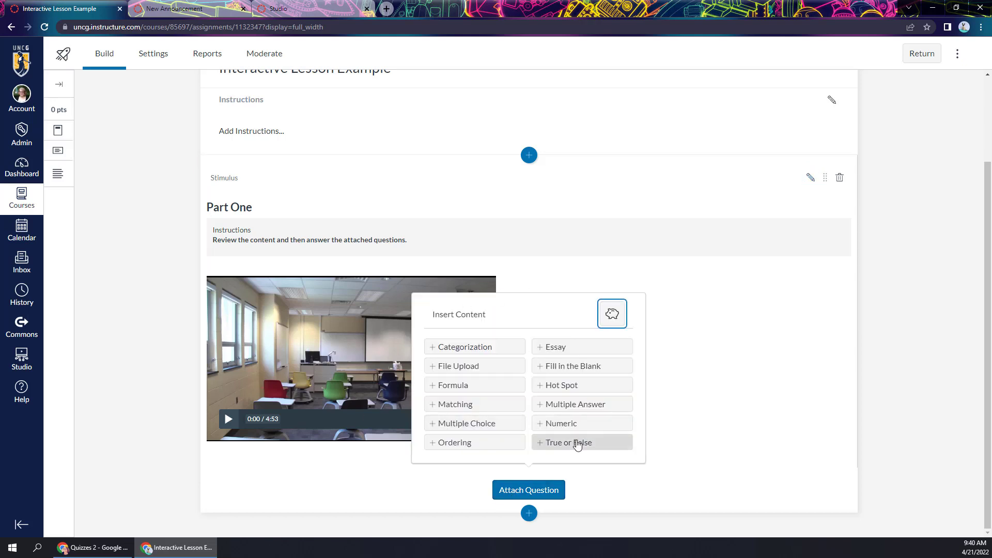
mouse_move(566, 416)
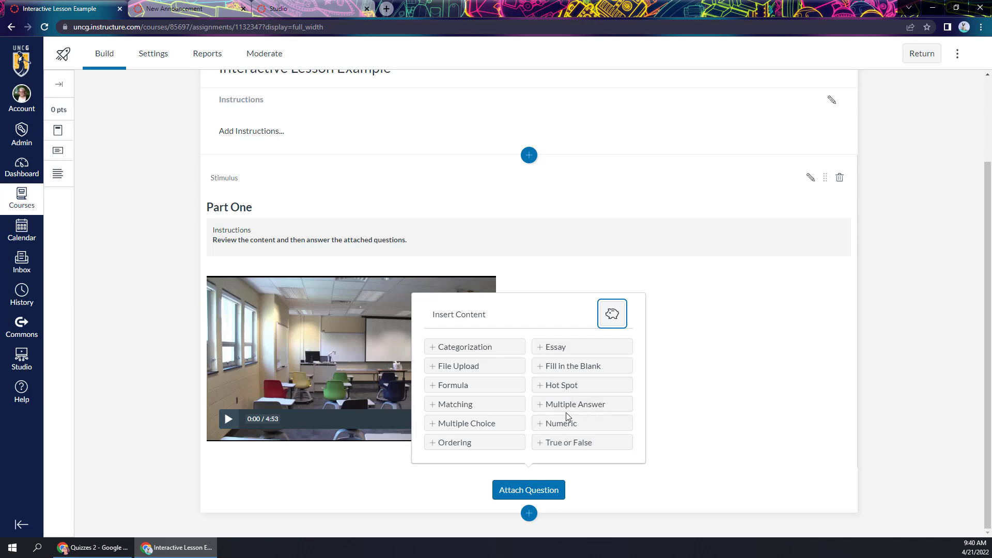
left_click(574, 404)
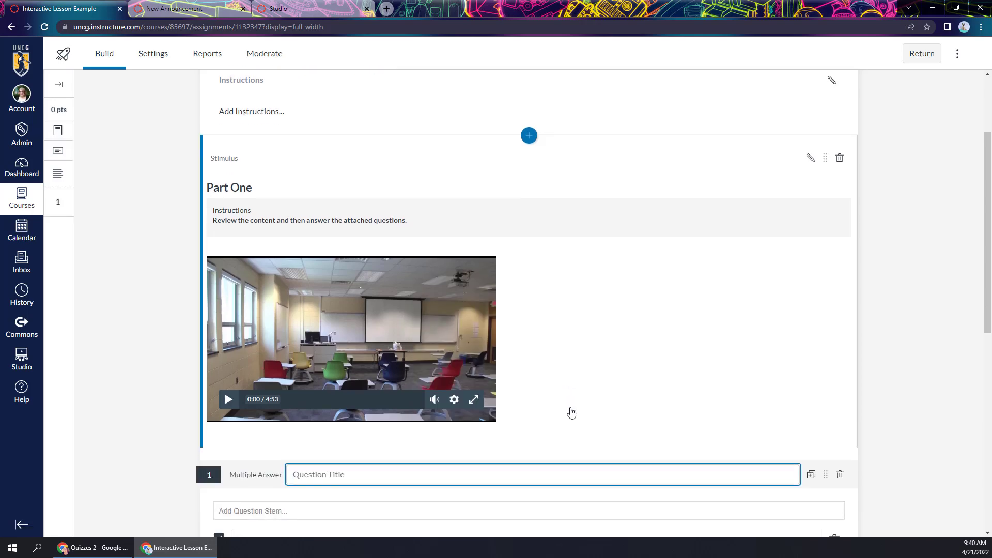
scroll("down", 3)
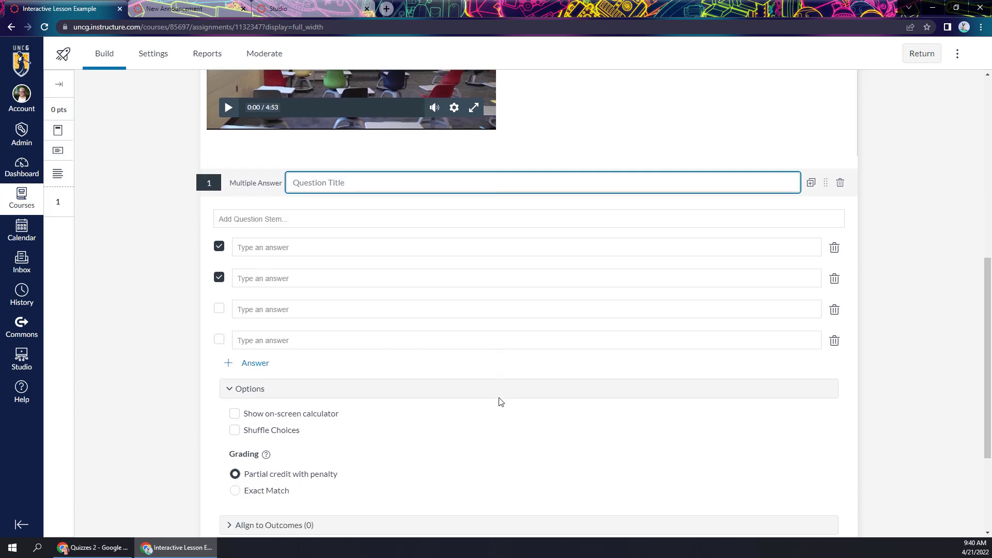
scroll("down", 3)
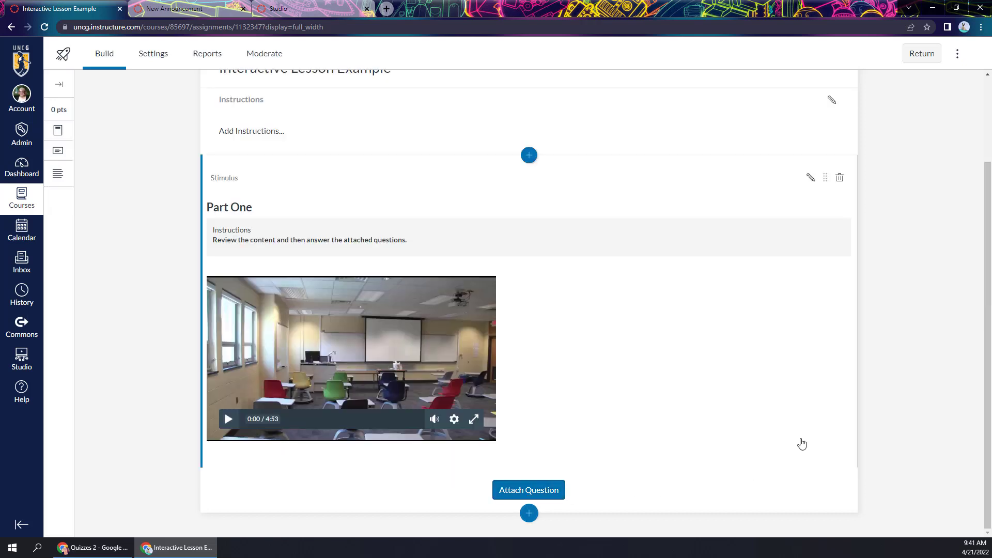
mouse_move(676, 433)
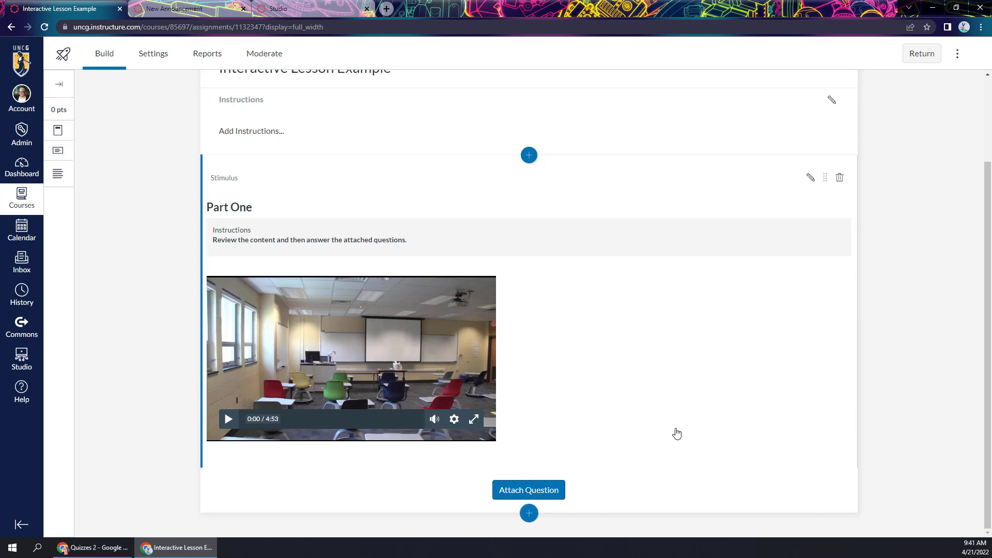
- Insert a second, blank stimulus below Part One and return from its form
left_click(528, 513)
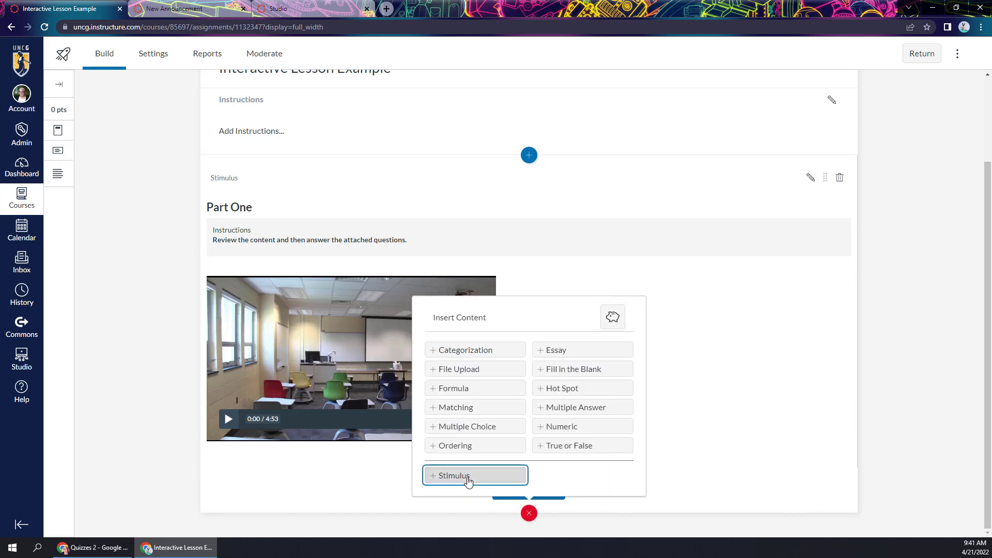
left_click(468, 475)
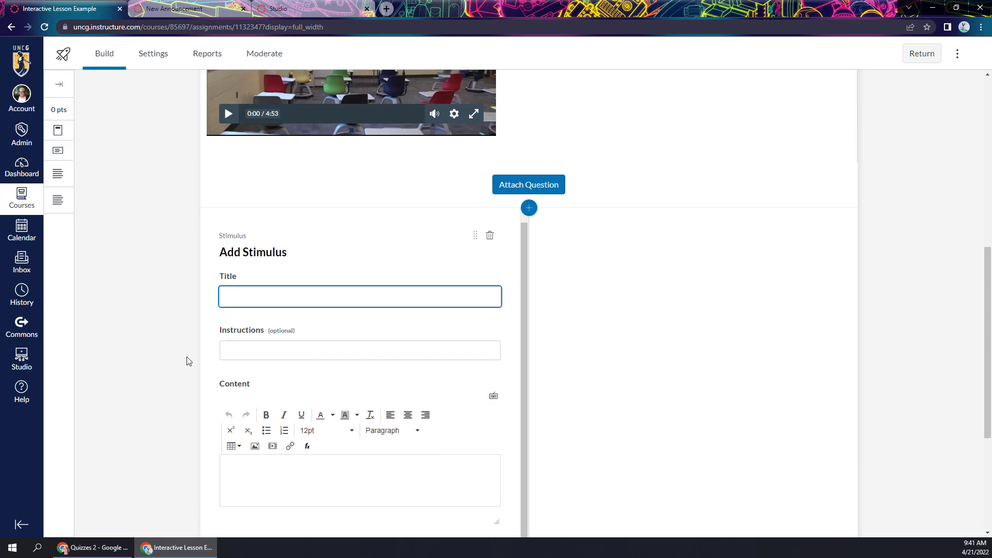
scroll("down", 3)
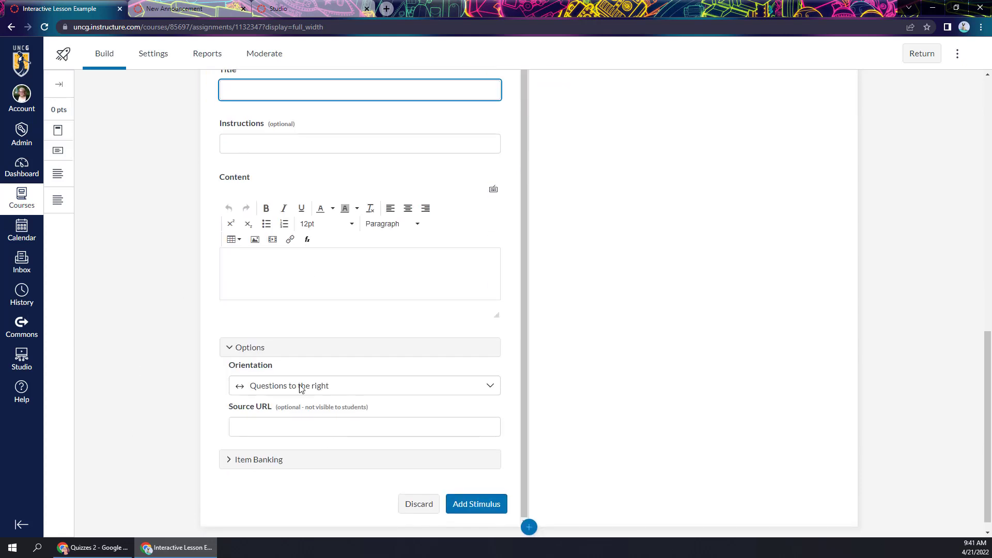
mouse_move(299, 386)
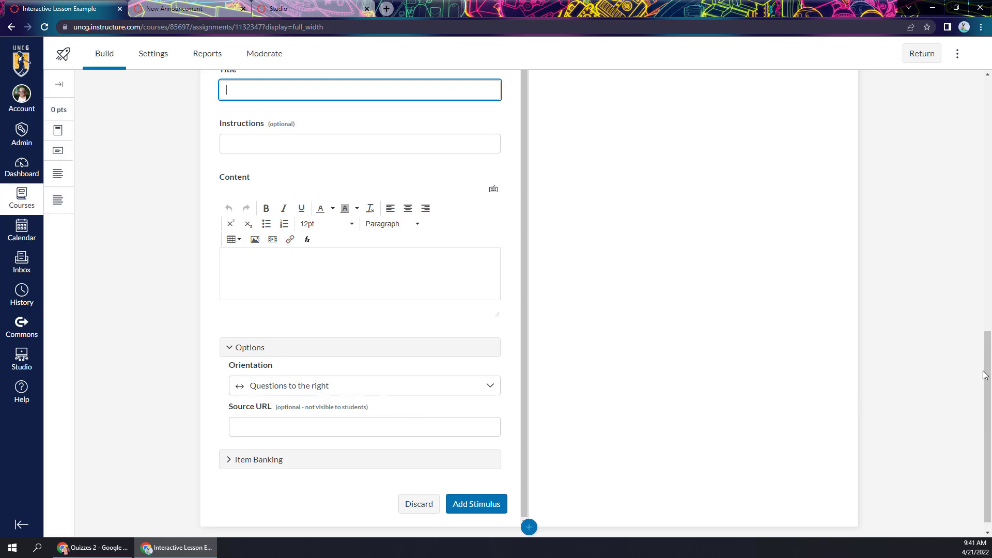
left_click(476, 503)
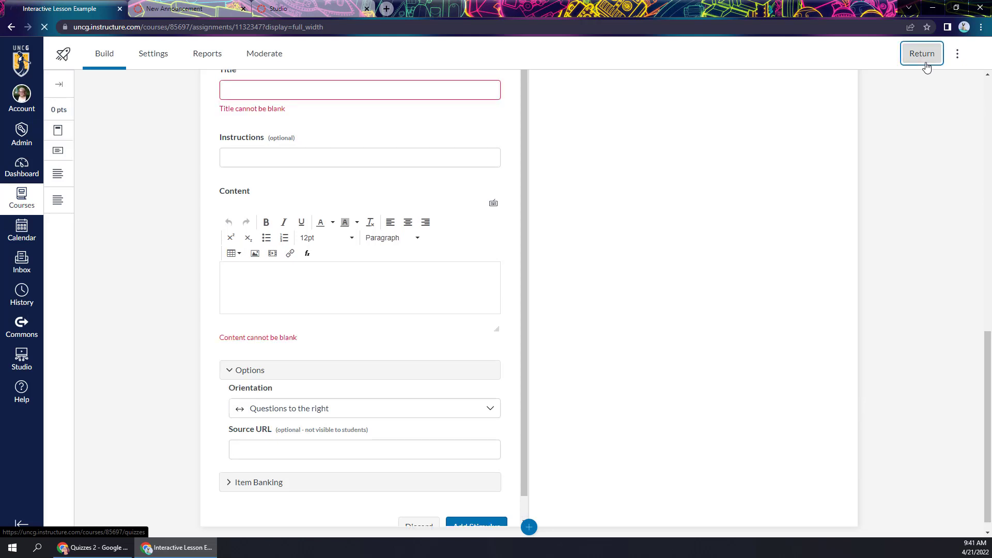
- Open the Interactive Lesson Example quiz's assignment settings (25 points, Everyone) and save them
left_click(920, 53)
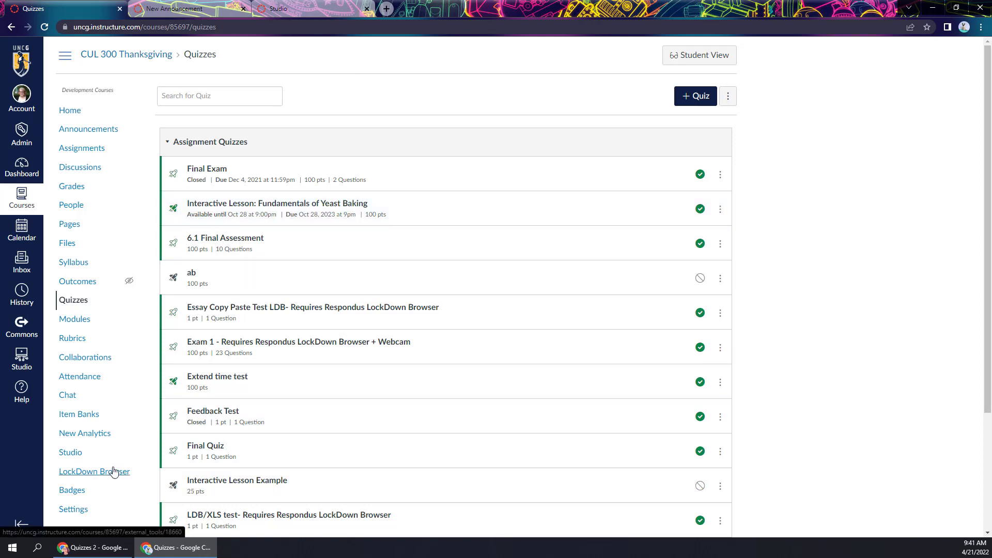
left_click(236, 479)
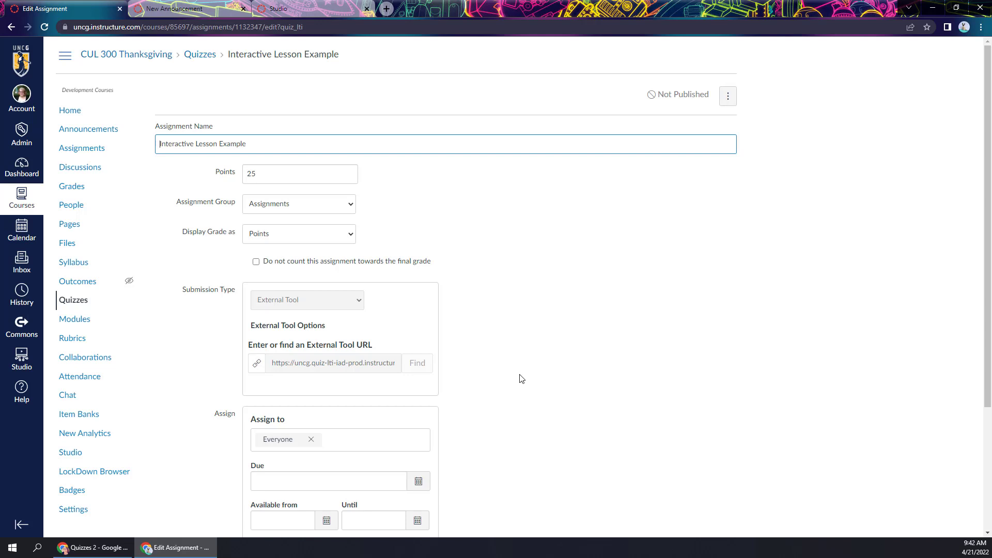
scroll("down", 3)
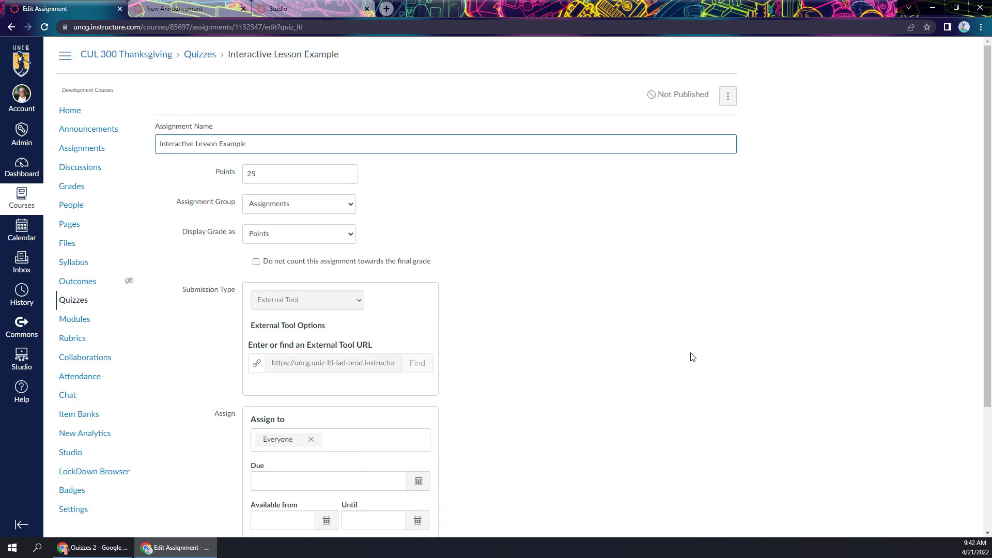
scroll("down", 3)
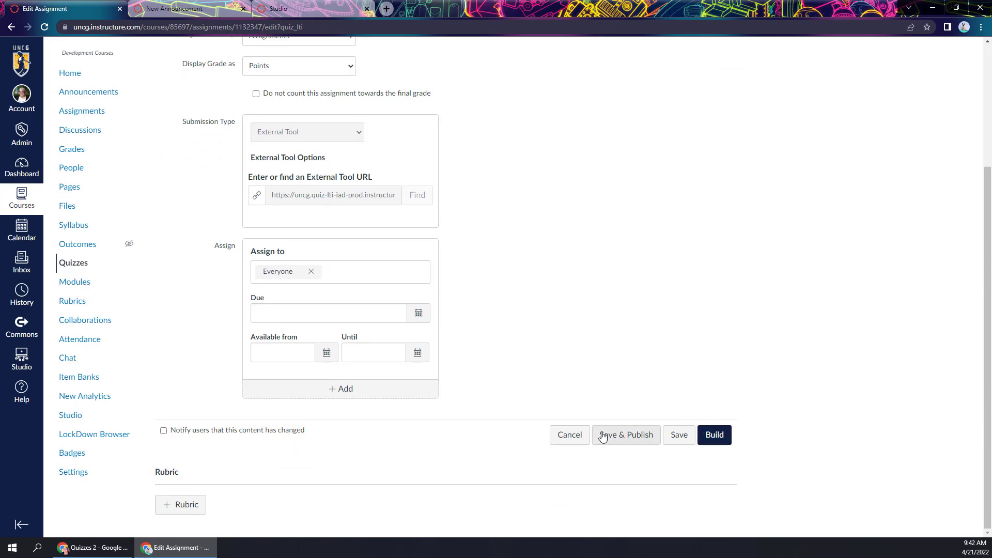
left_click(625, 434)
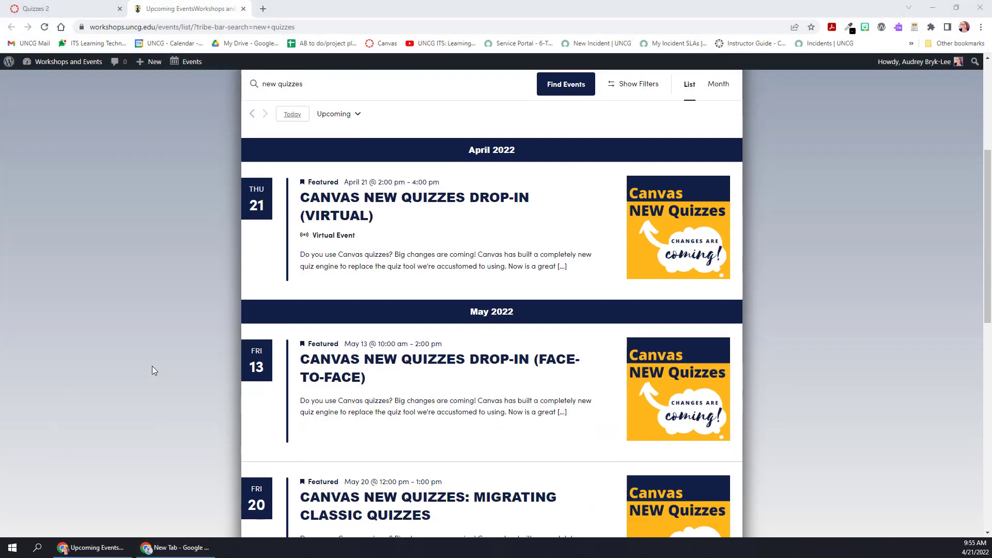
scroll("down", 3)
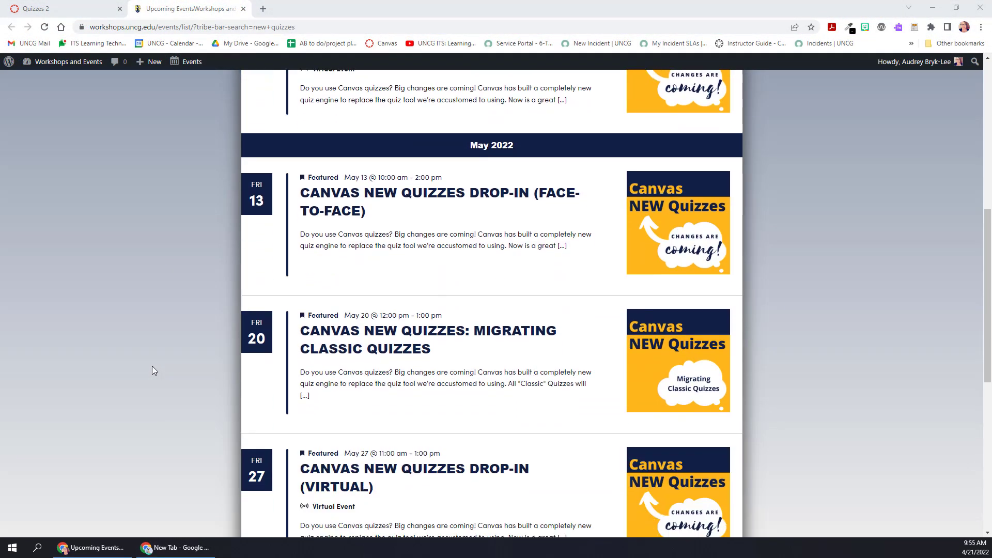